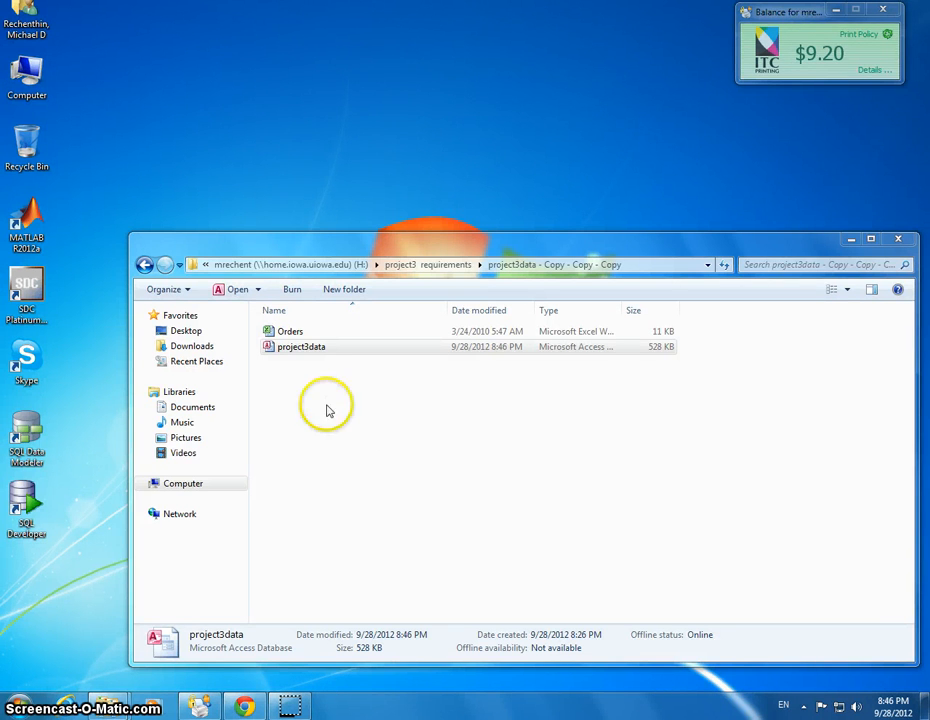
Open the project3data database and view the product records in tblInventory
double_click(300, 346)
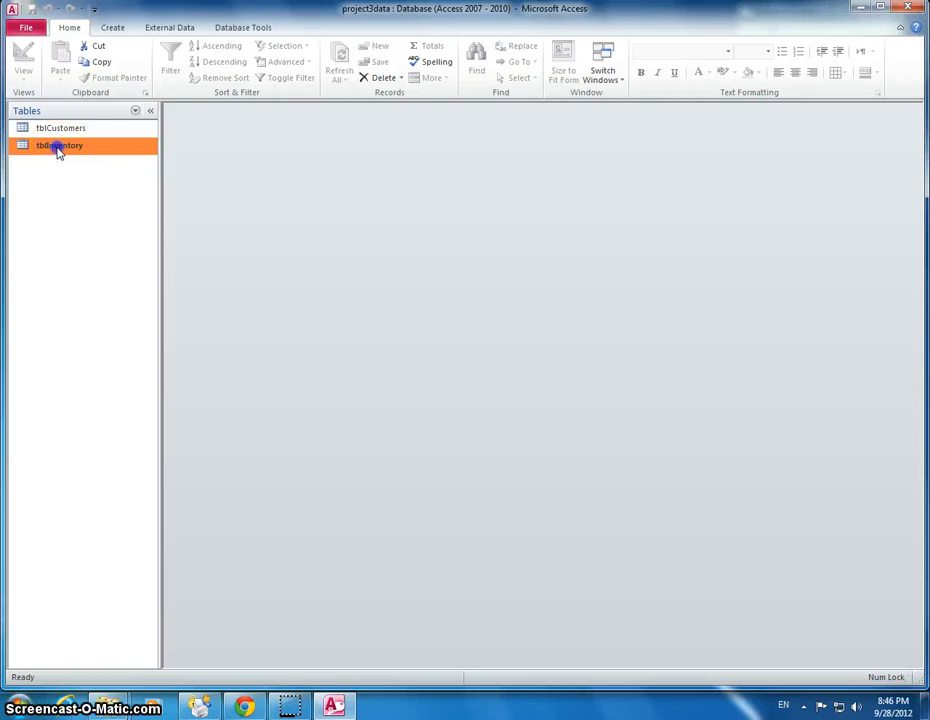
double_click(62, 144)
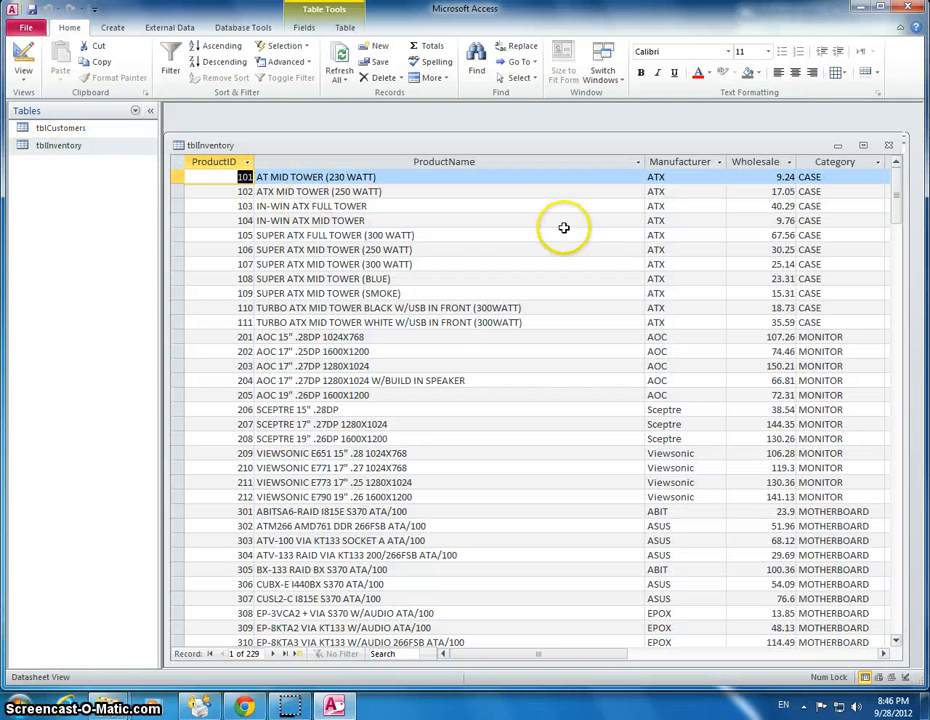
mouse_move(144, 148)
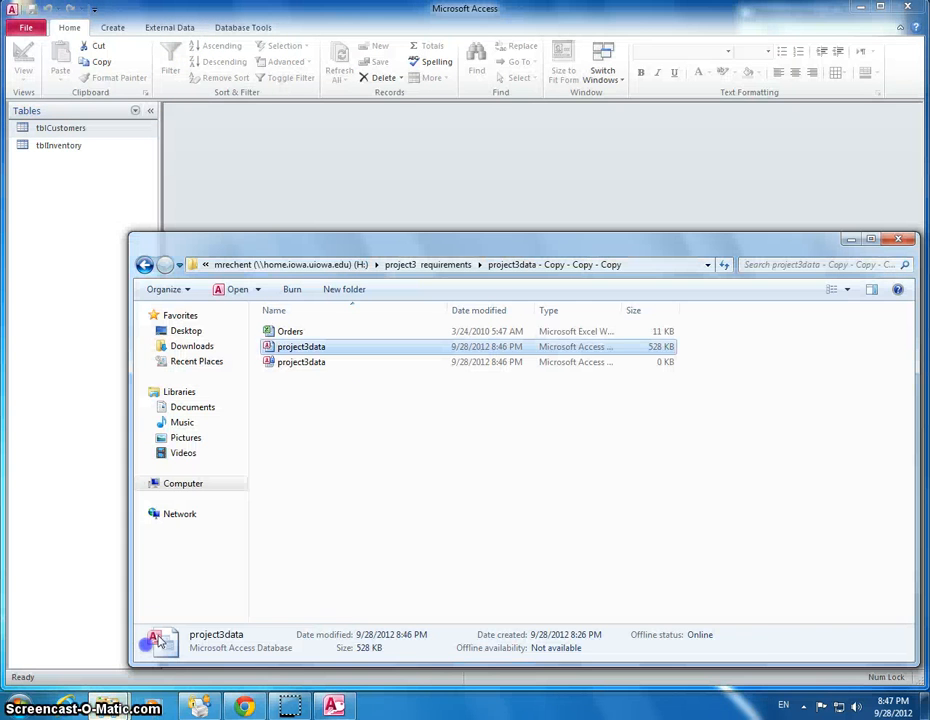
mouse_move(292, 338)
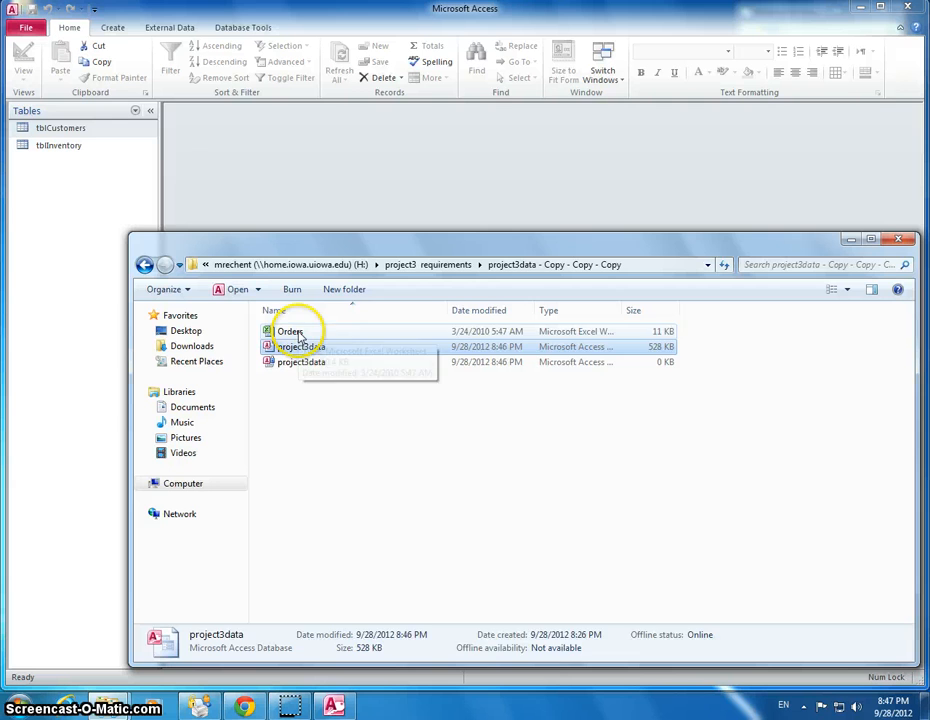
Open the Orders workbook in Excel with editing enabled to review its order records
double_click(292, 332)
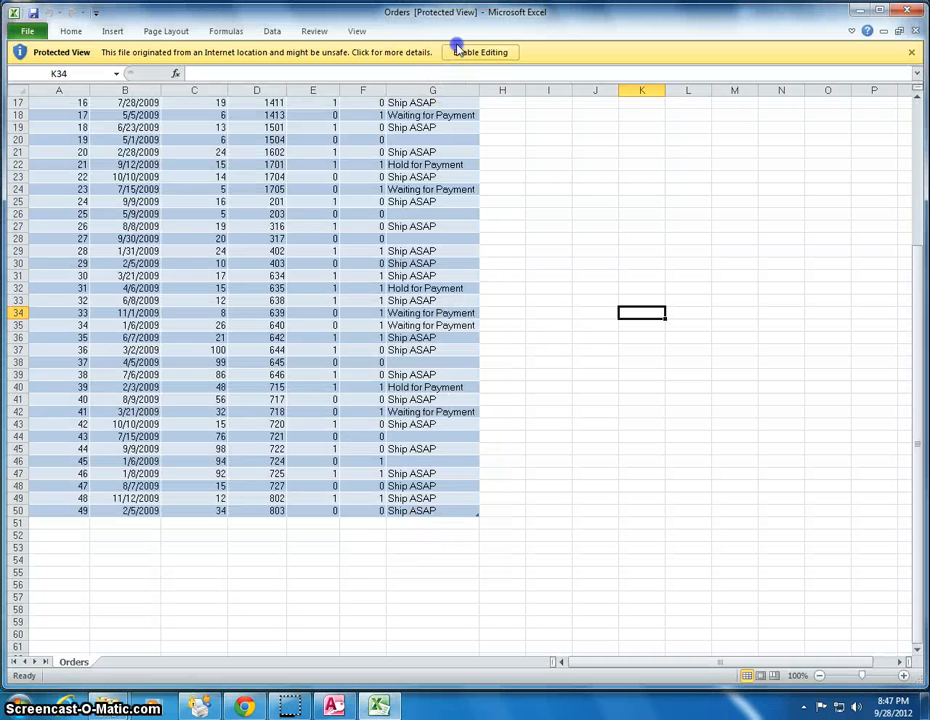
left_click(480, 52)
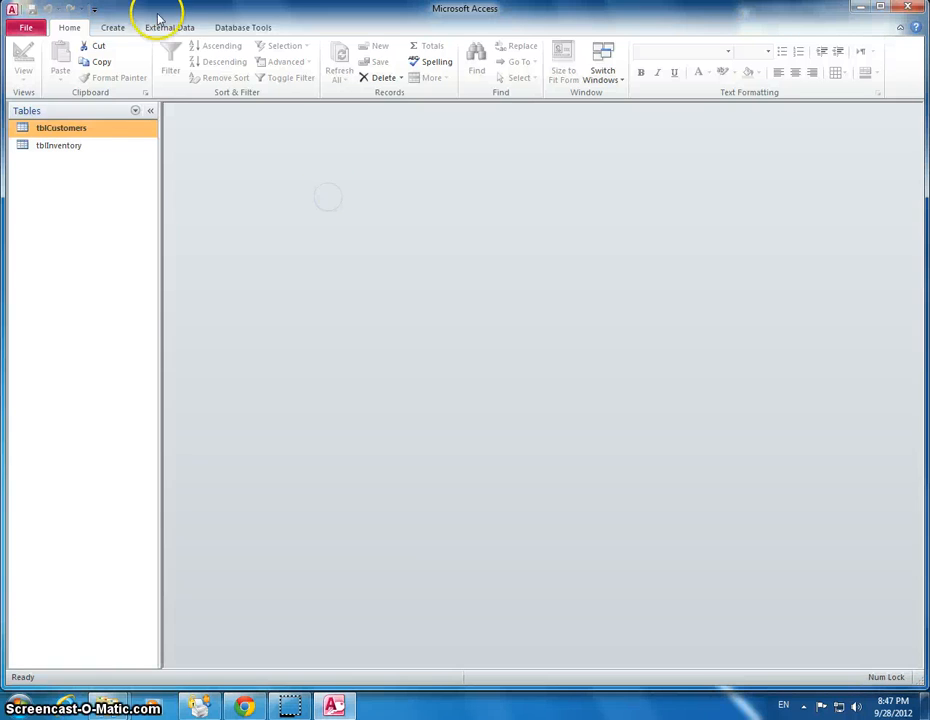
mouse_move(226, 94)
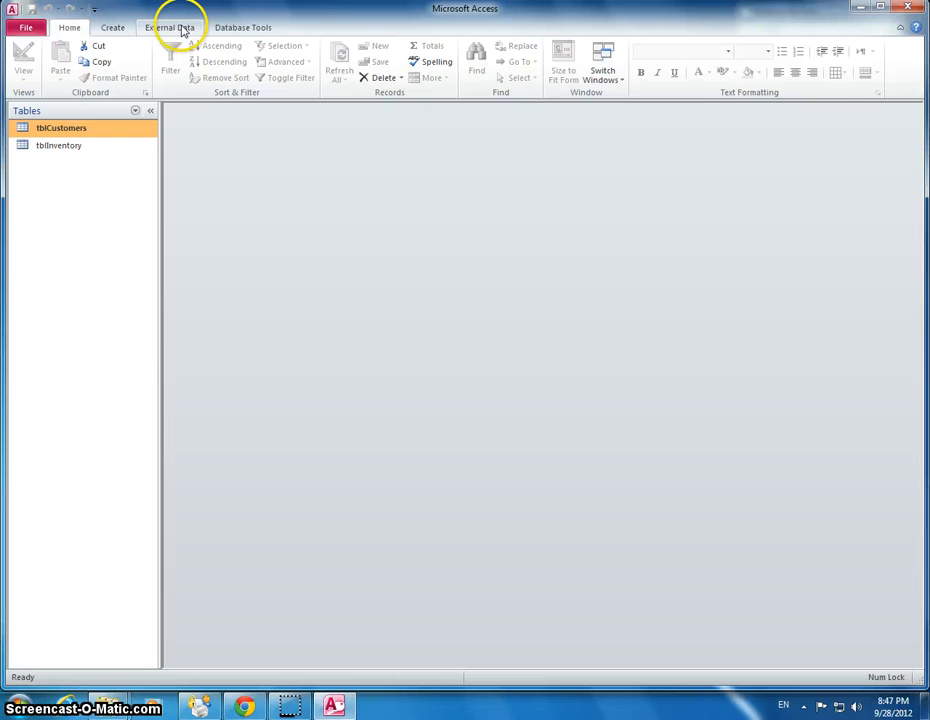
Start an Excel import and browse to the Orders workbook on the network home drive
left_click(172, 26)
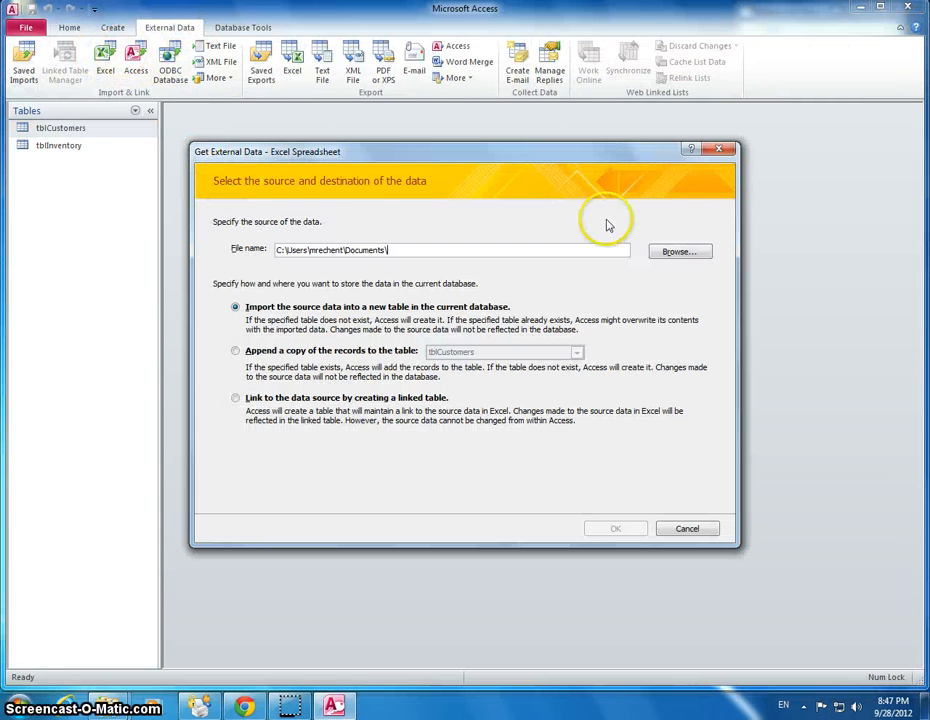
left_click(680, 252)
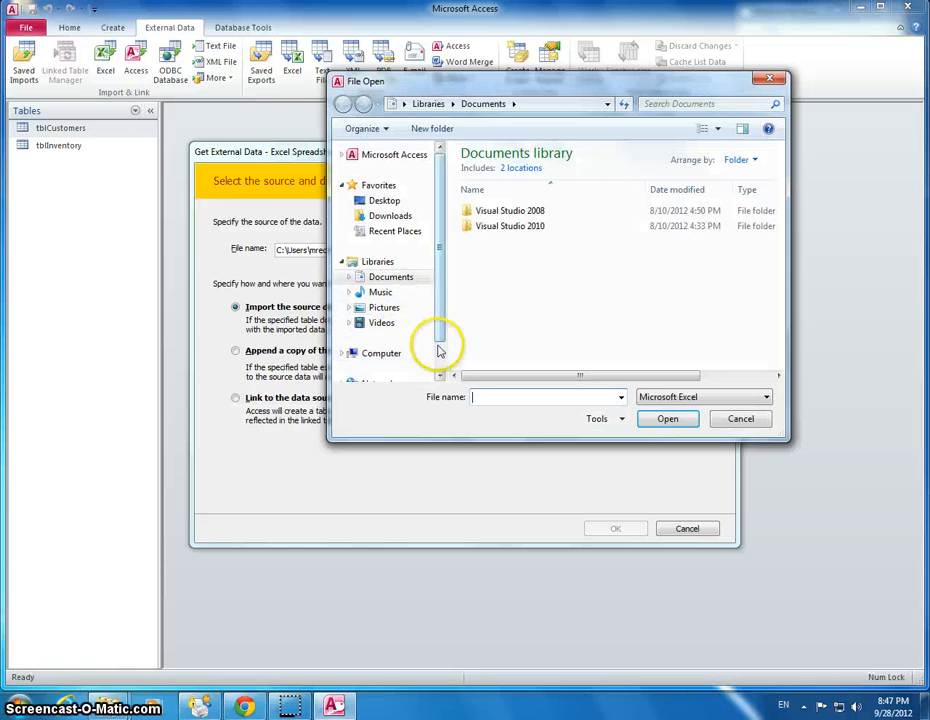
left_click(380, 300)
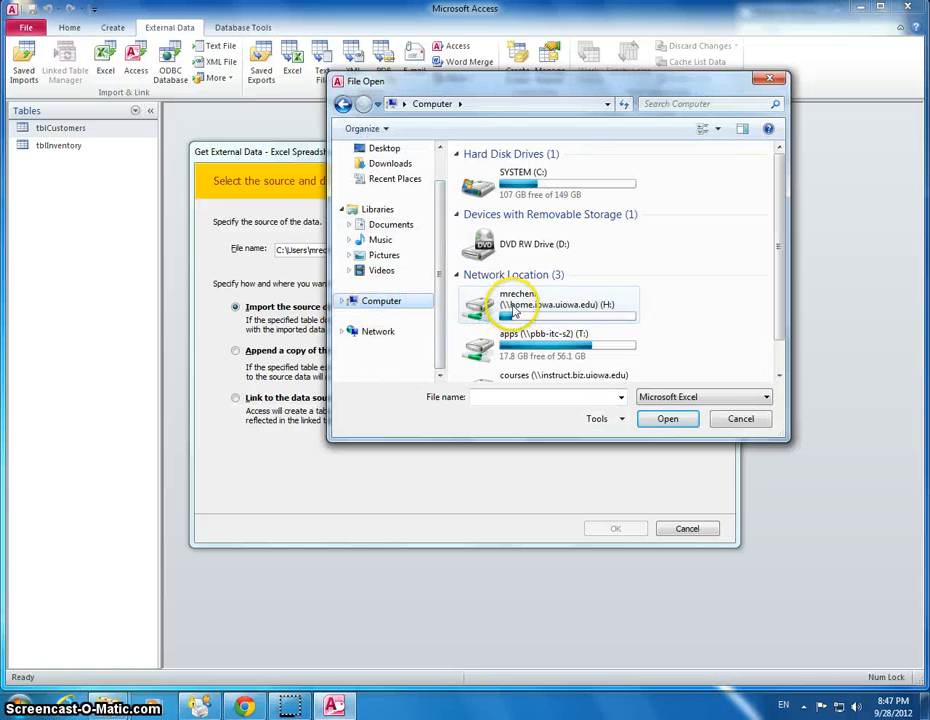
double_click(516, 304)
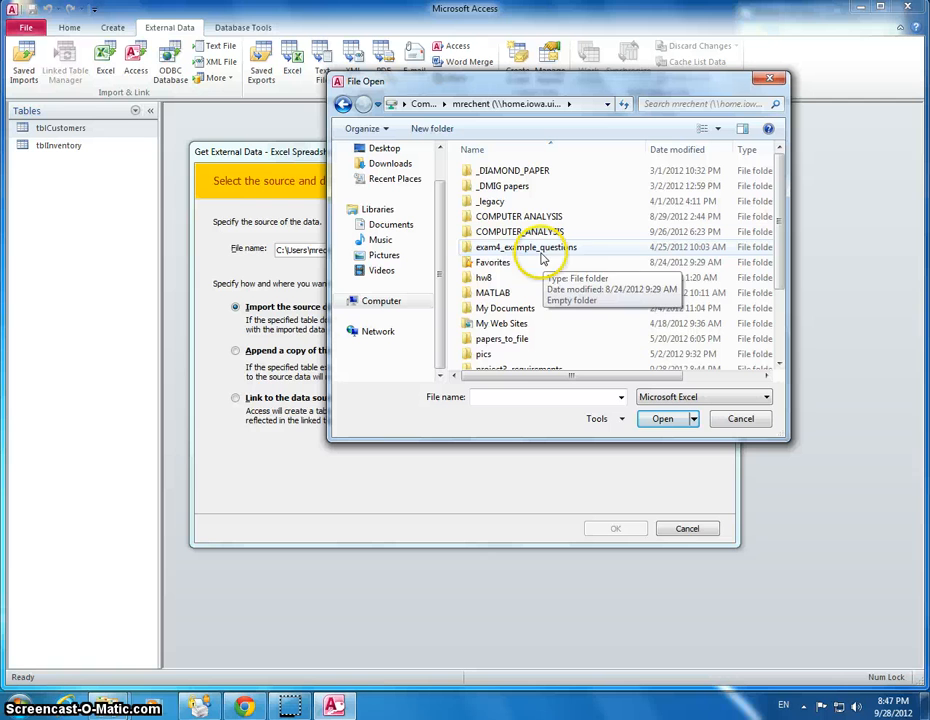
scroll("down", 3)
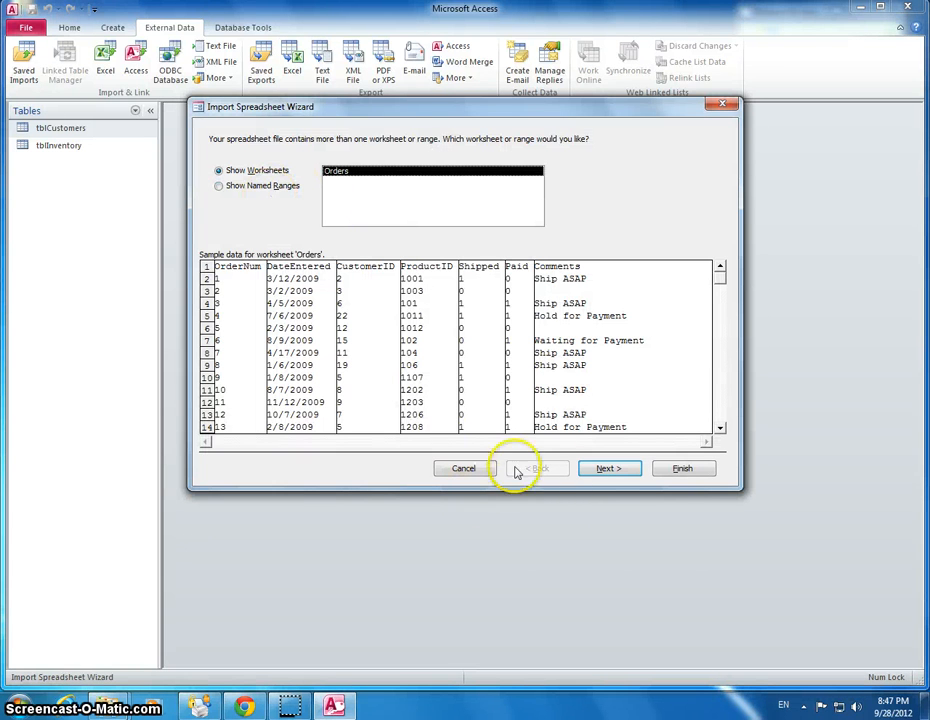
Accept the Orders worksheet with first-row headings and index OrderNum as Yes (No Duplicates)
left_click(608, 468)
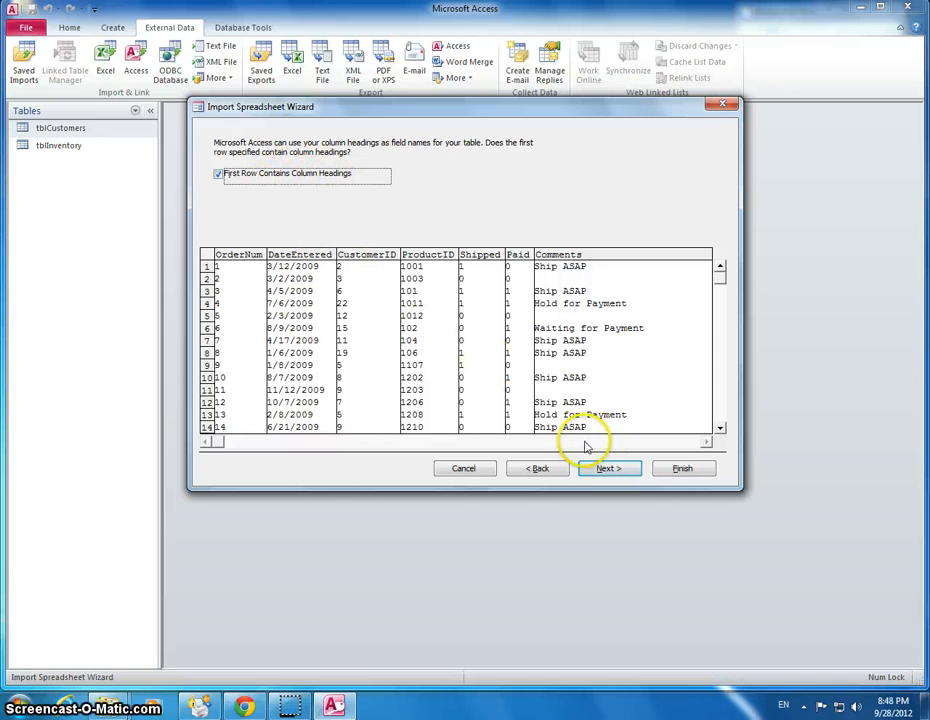
left_click(608, 468)
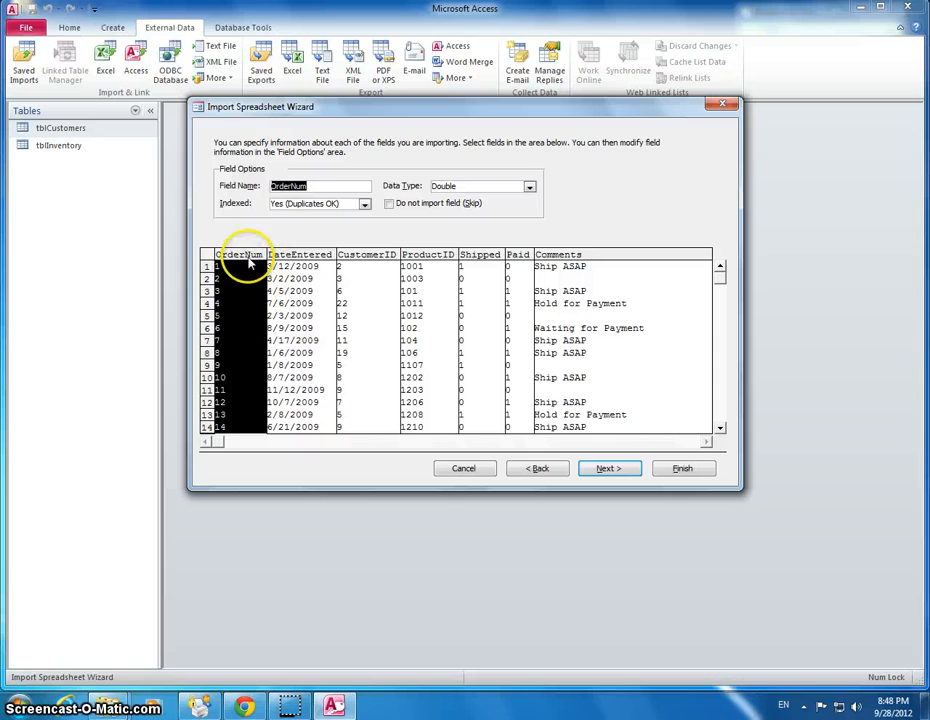
left_click(364, 204)
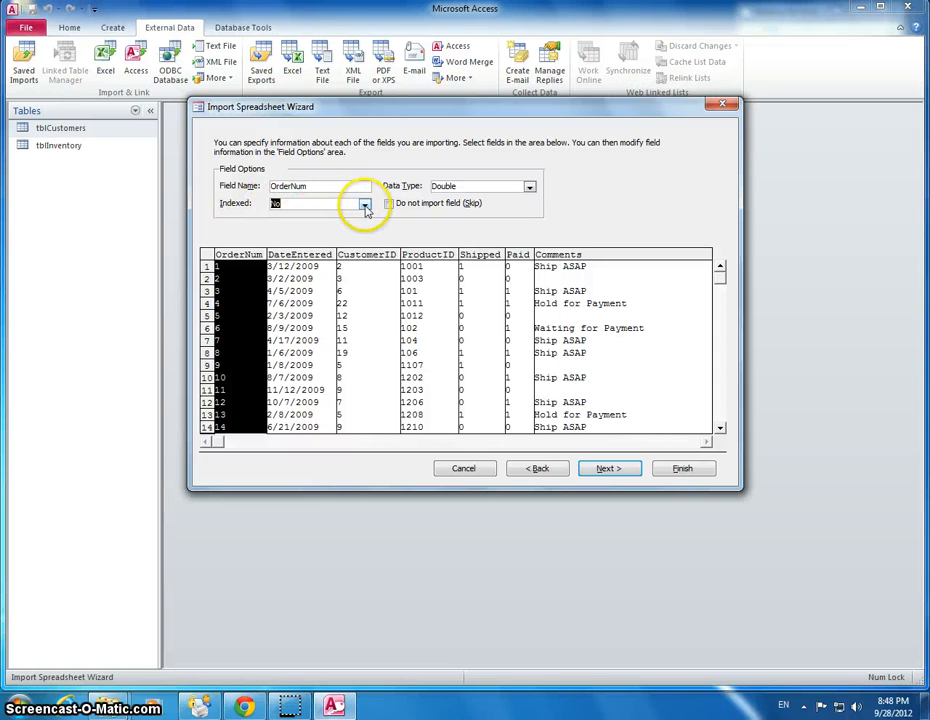
left_click(364, 204)
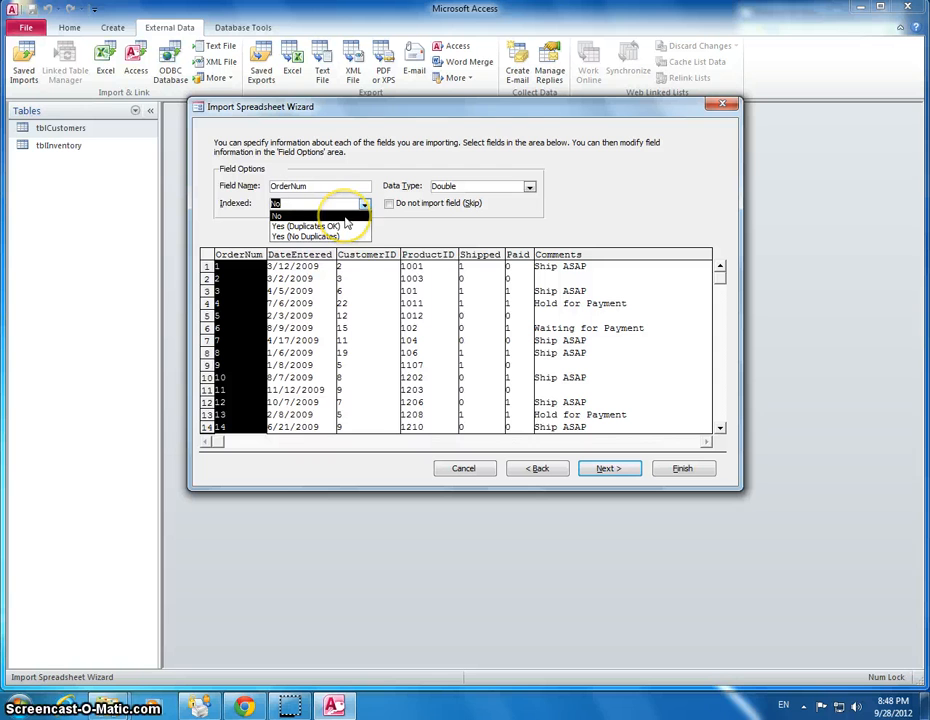
left_click(304, 216)
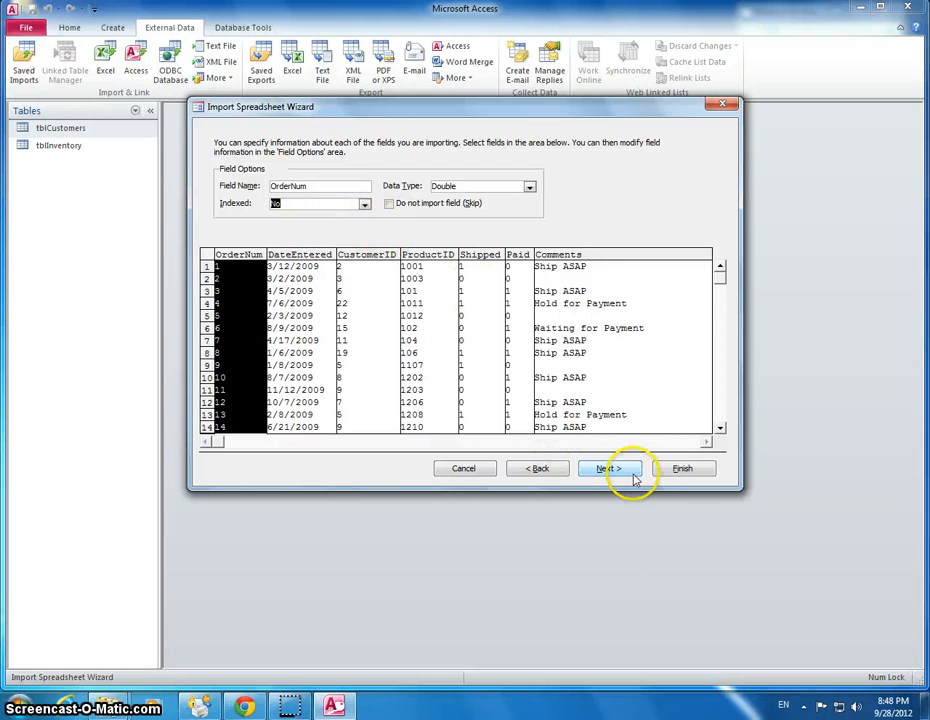
left_click(610, 468)
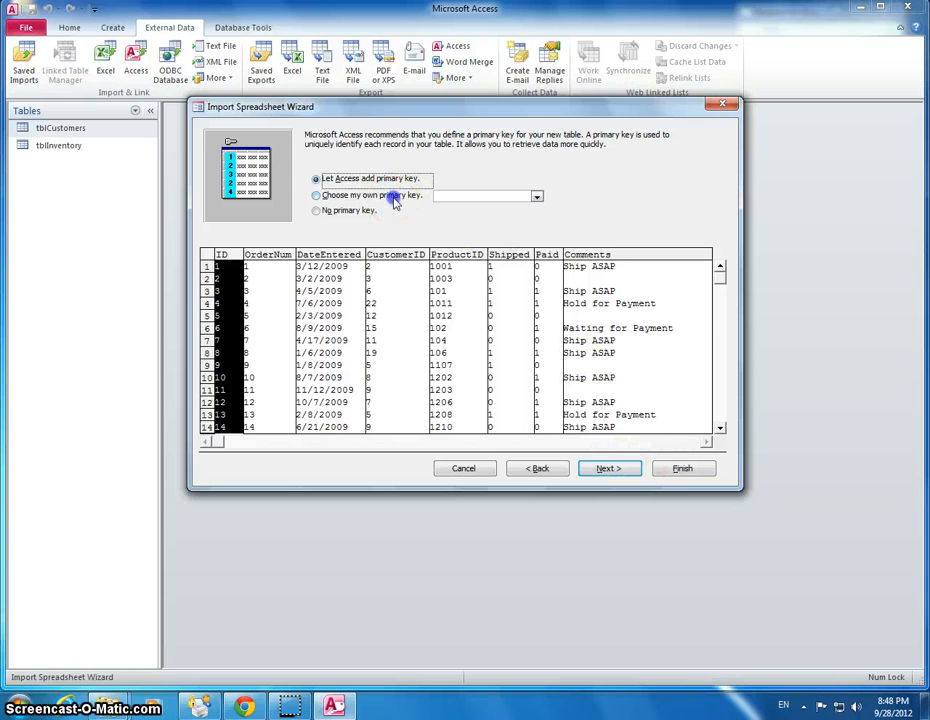
Choose OrderNum as primary key, finish importing into tblOrders, and check the new table
left_click(318, 196)
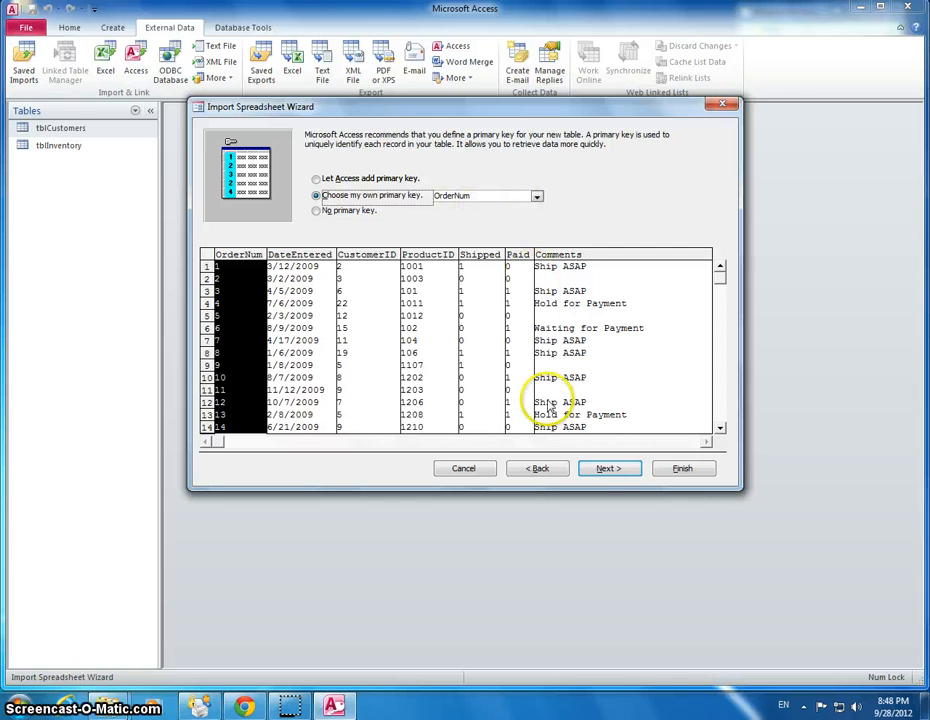
left_click(608, 468)
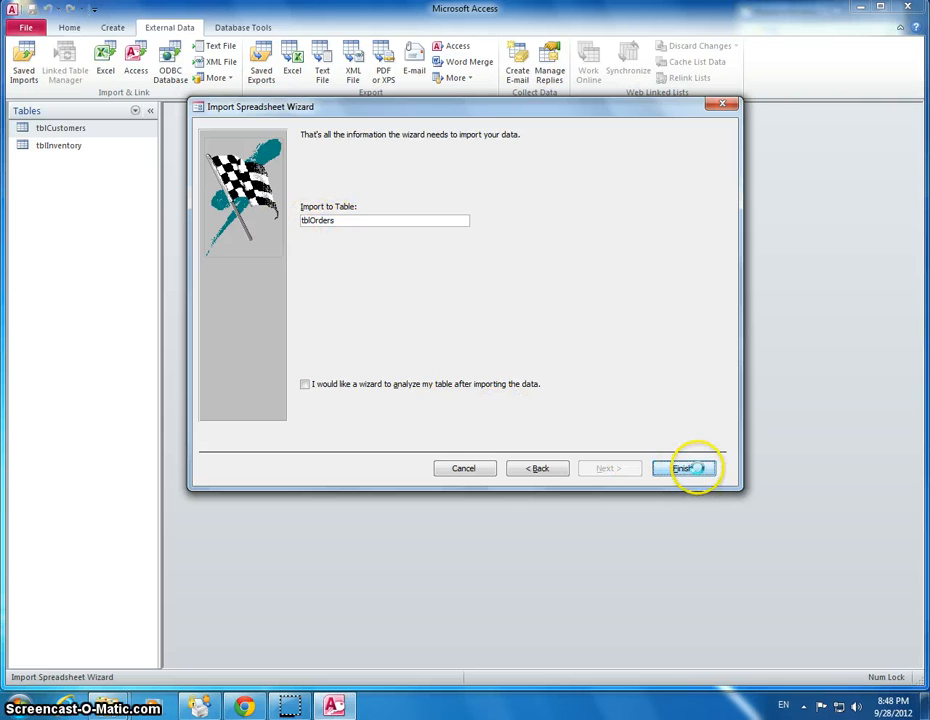
left_click(690, 468)
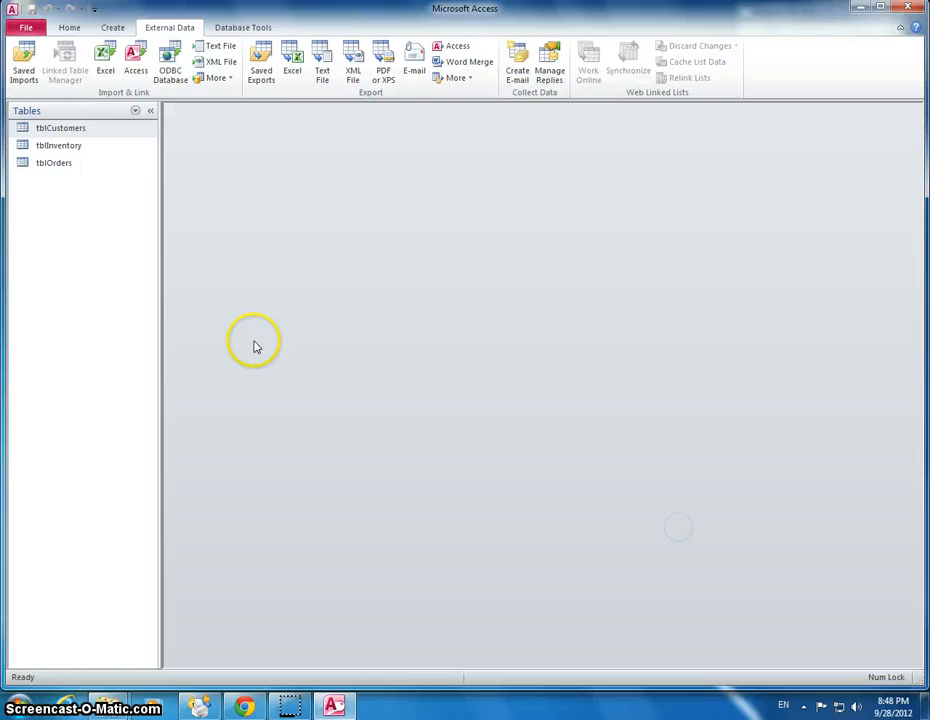
double_click(56, 162)
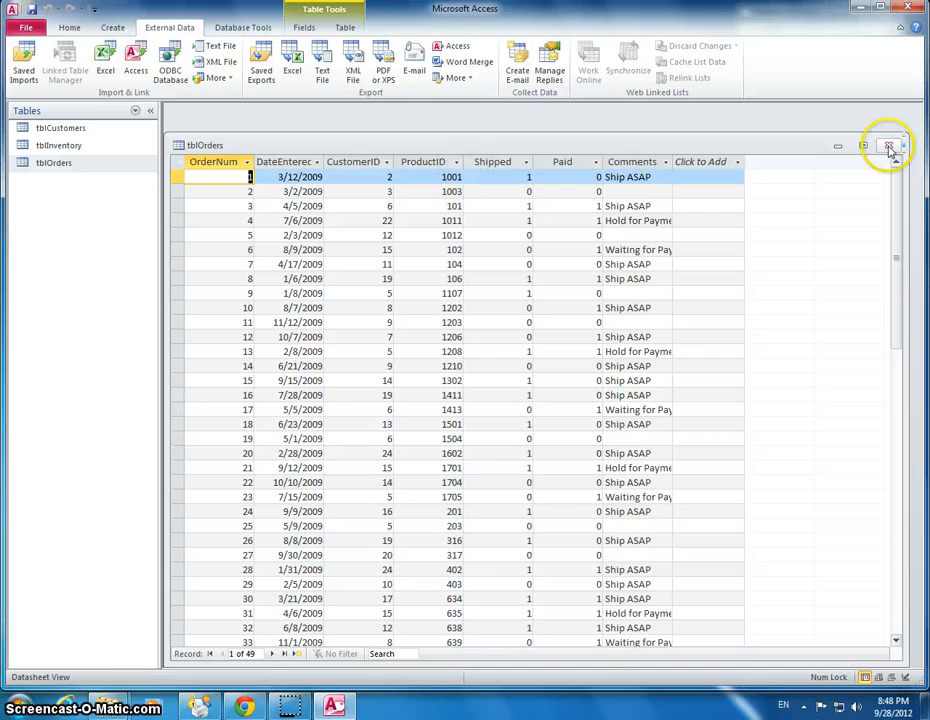
left_click(888, 148)
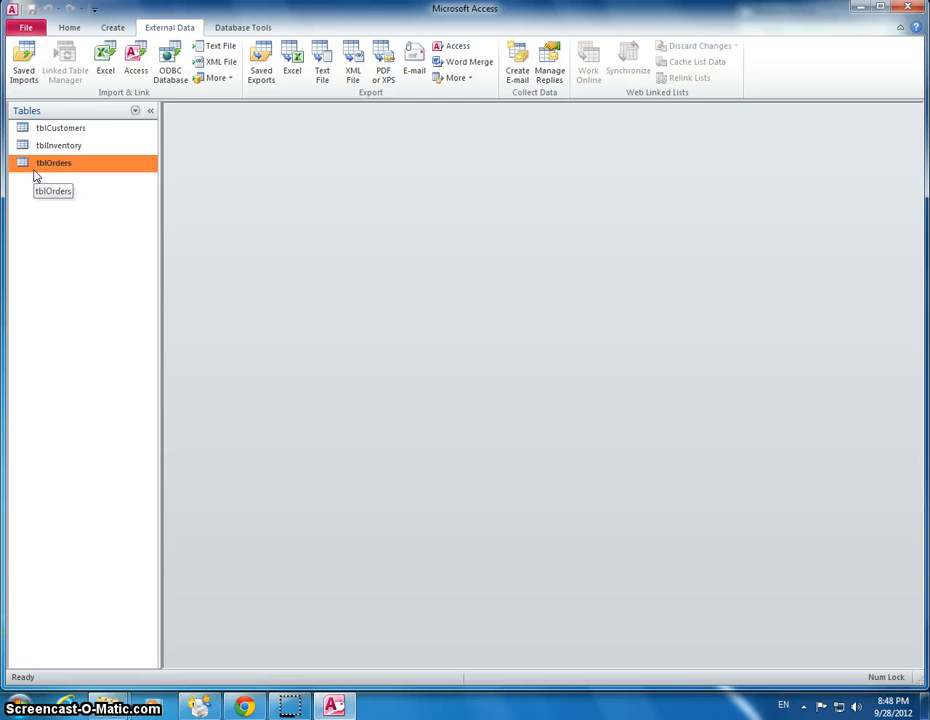
In tblOrders Design View, set the CustomerID and ProductID field sizes to Integer
right_click(64, 162)
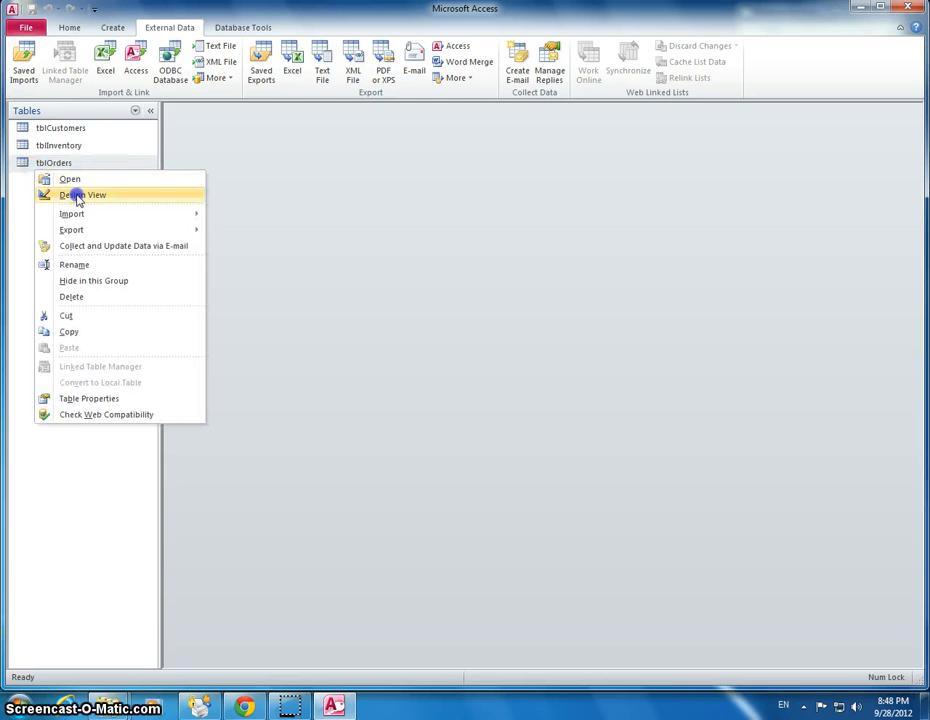
left_click(84, 184)
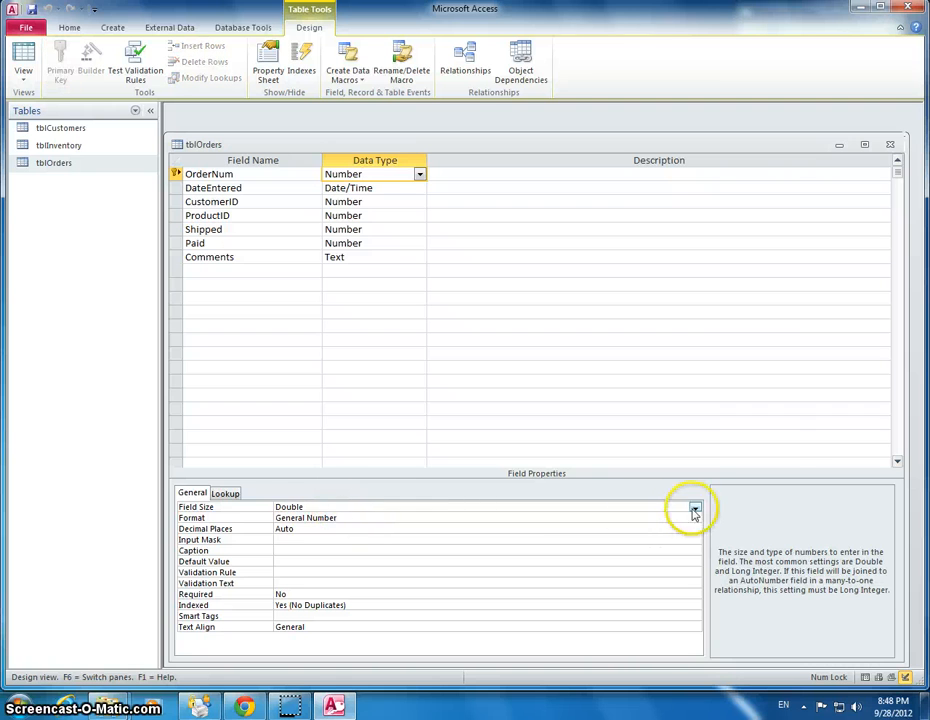
left_click(692, 506)
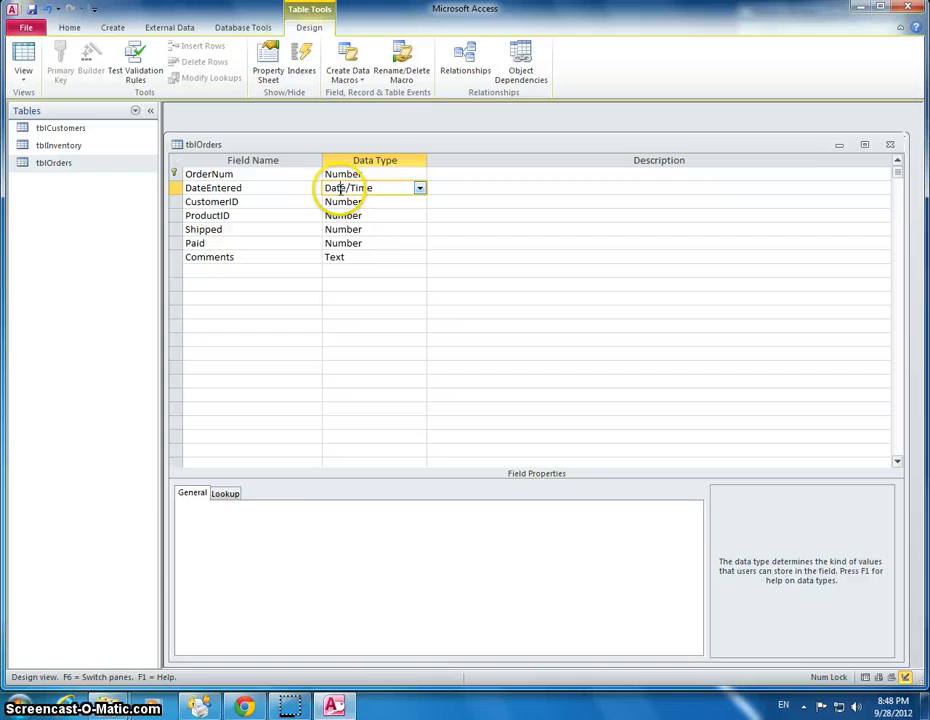
left_click(356, 200)
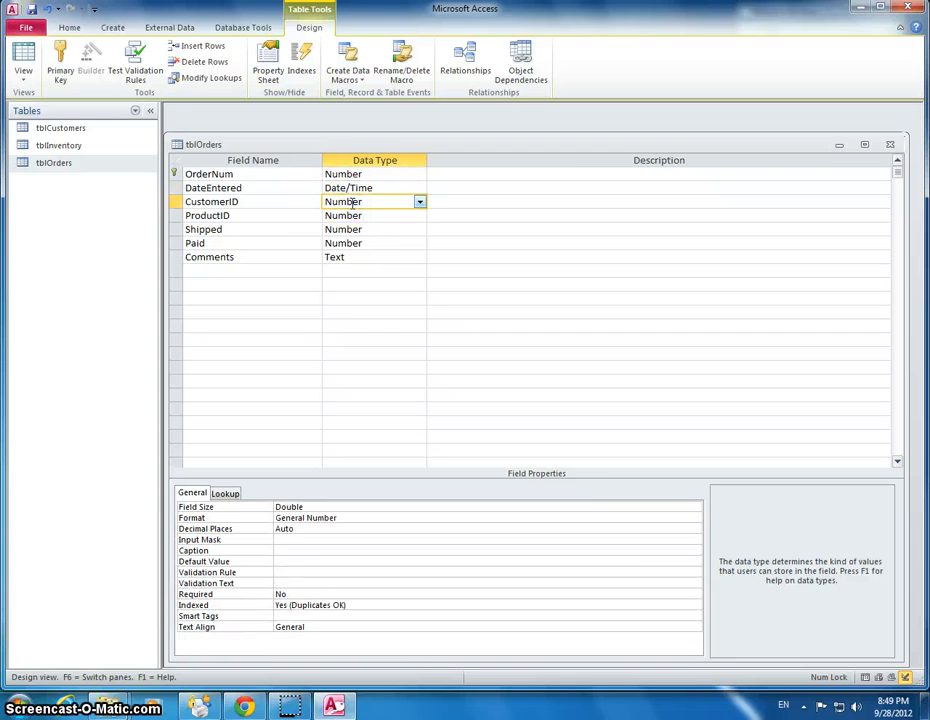
left_click(694, 504)
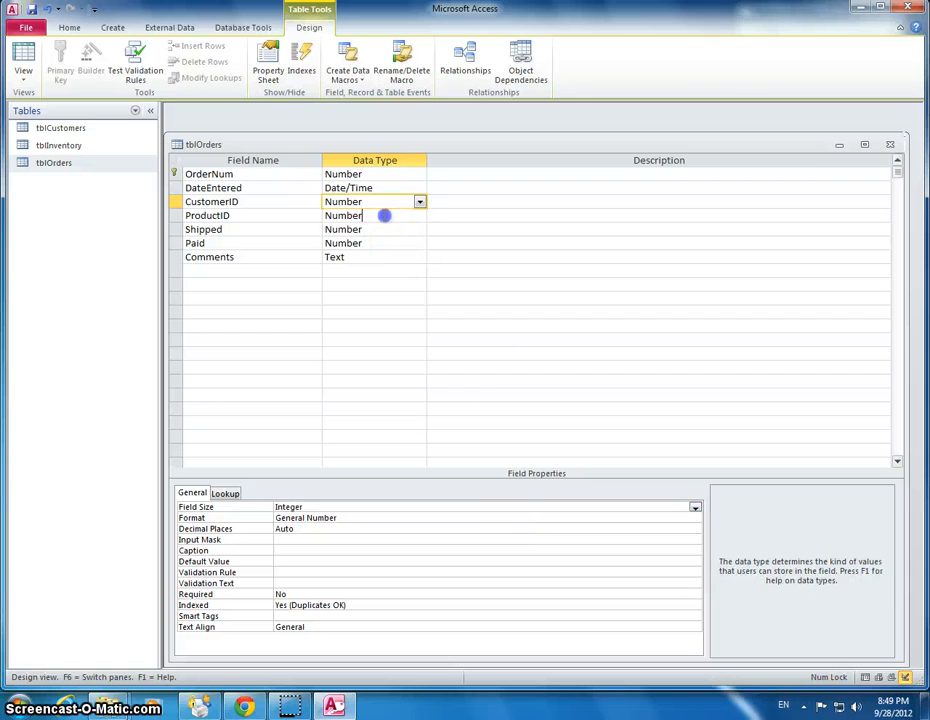
left_click(694, 508)
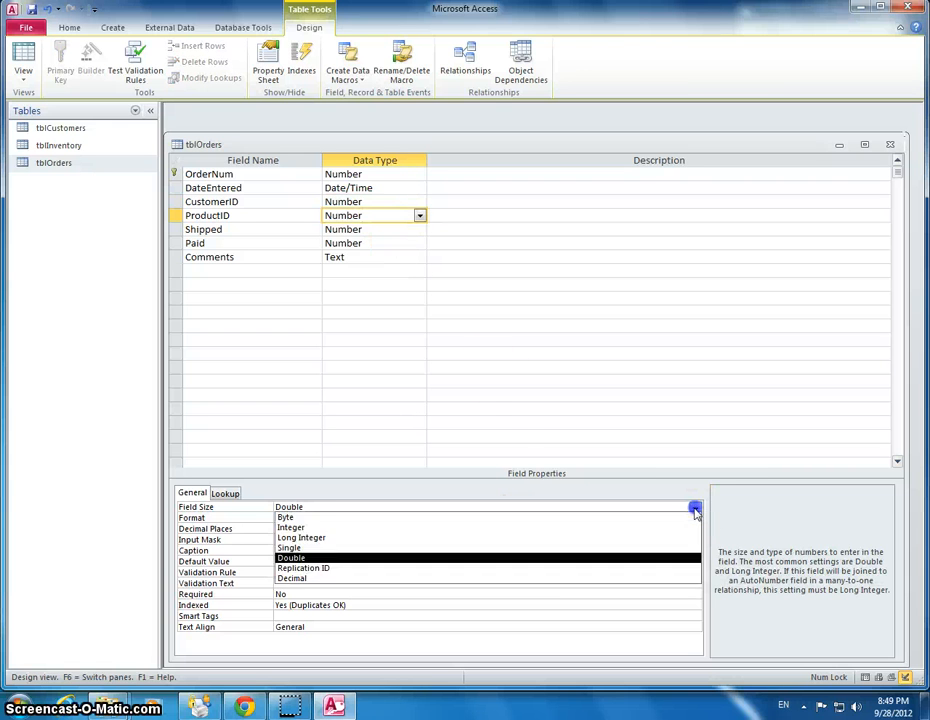
left_click(290, 528)
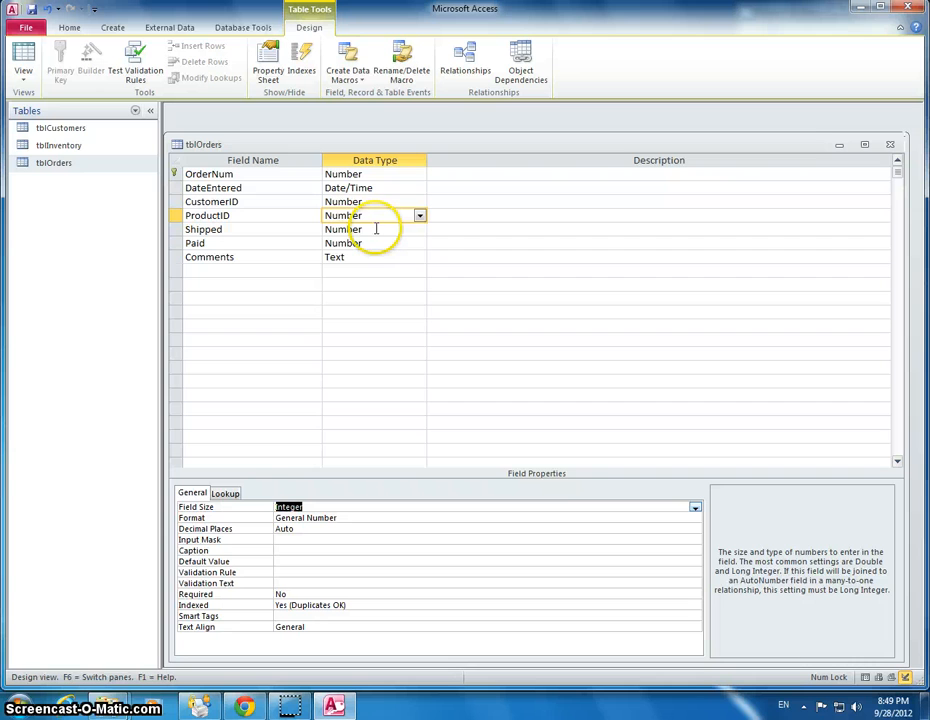
Make Shipped and Paid Yes/No fields and save the design, accepting the data-loss warning
left_click(370, 228)
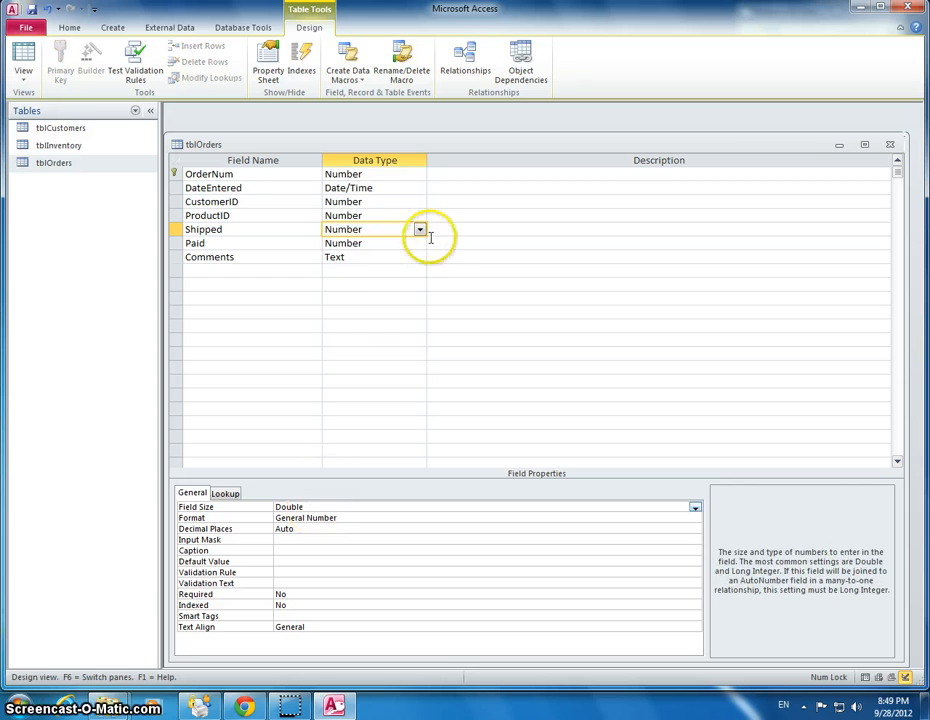
left_click(420, 228)
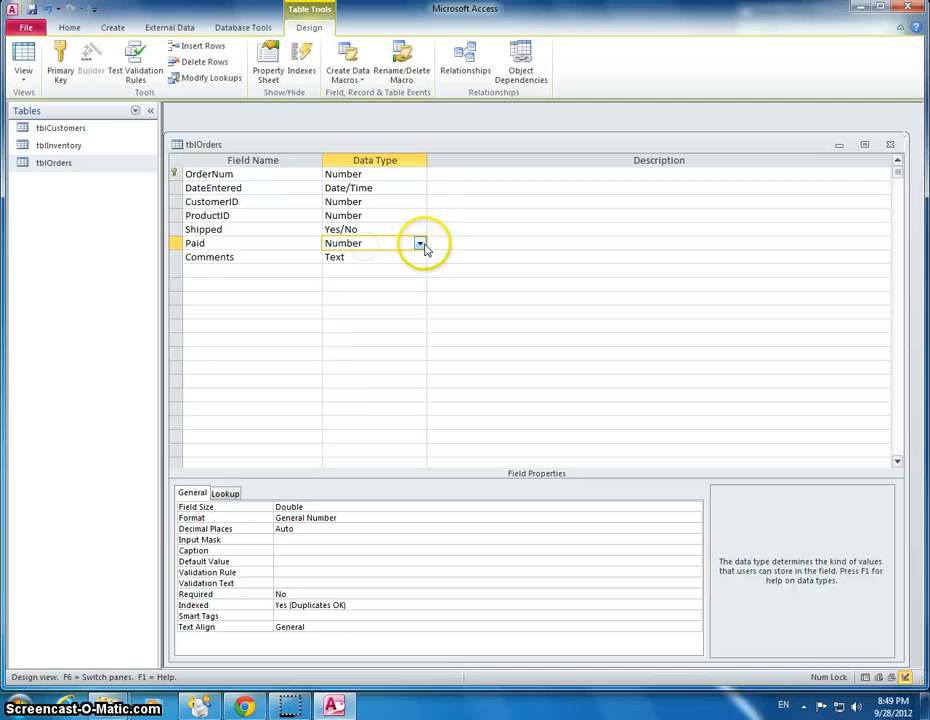
left_click(420, 244)
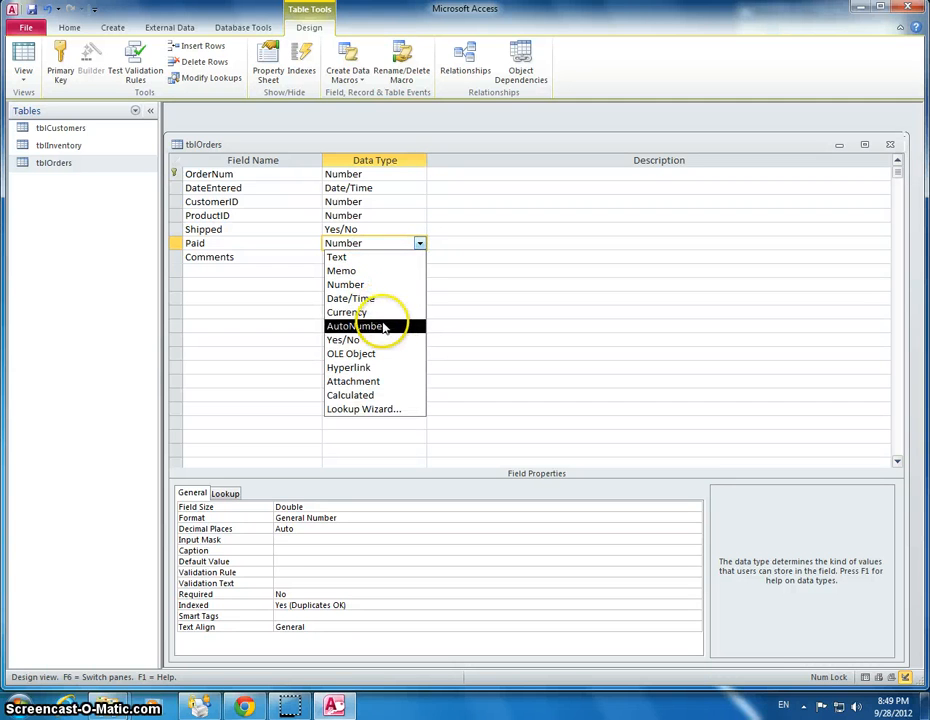
left_click(340, 340)
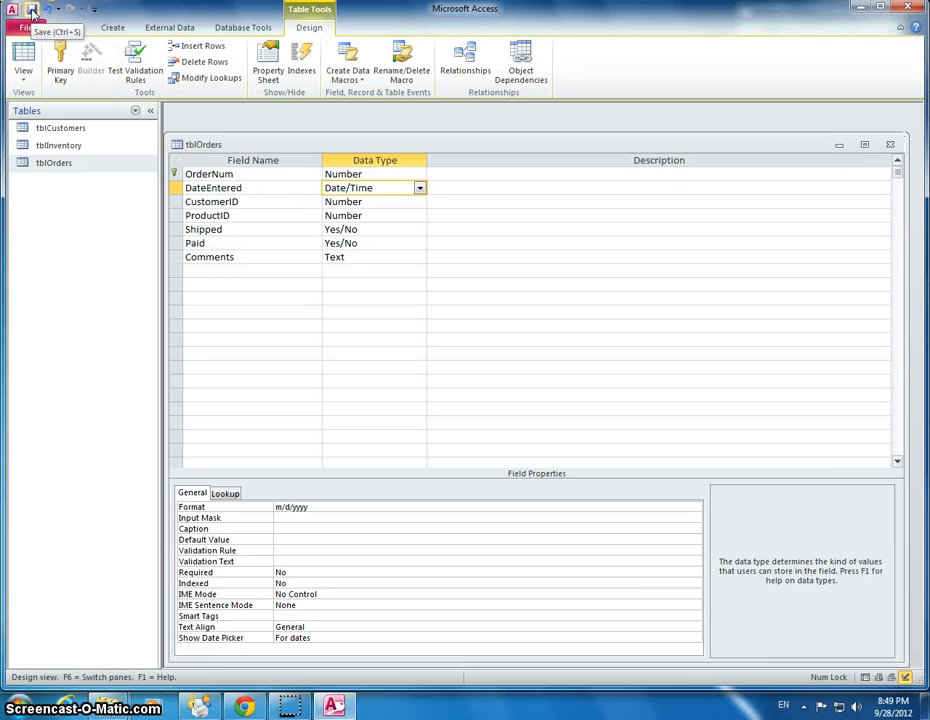
left_click(34, 12)
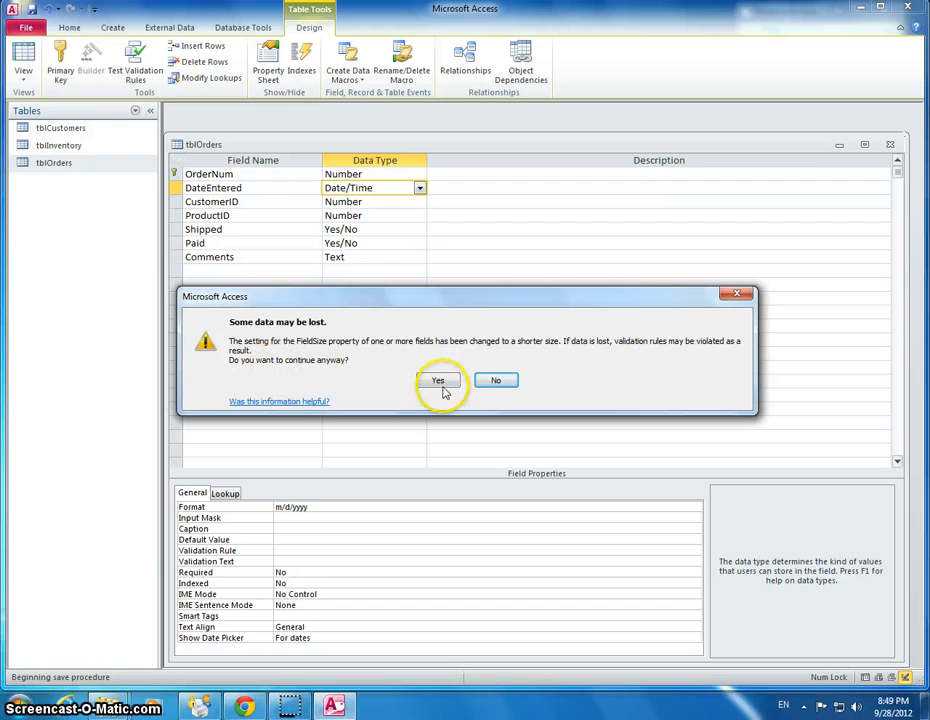
mouse_move(410, 396)
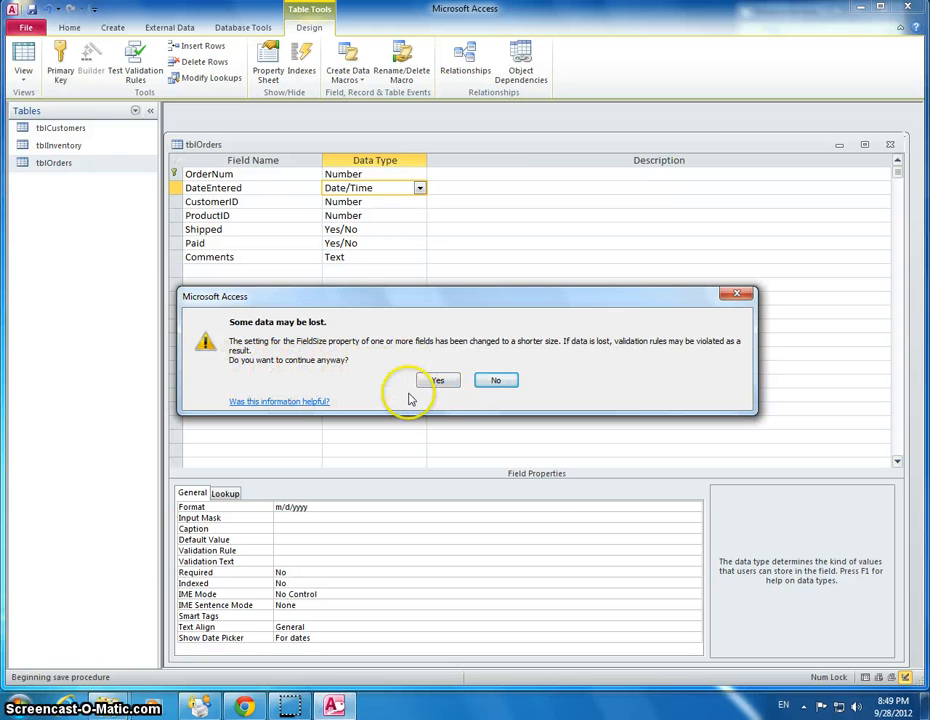
left_click(436, 380)
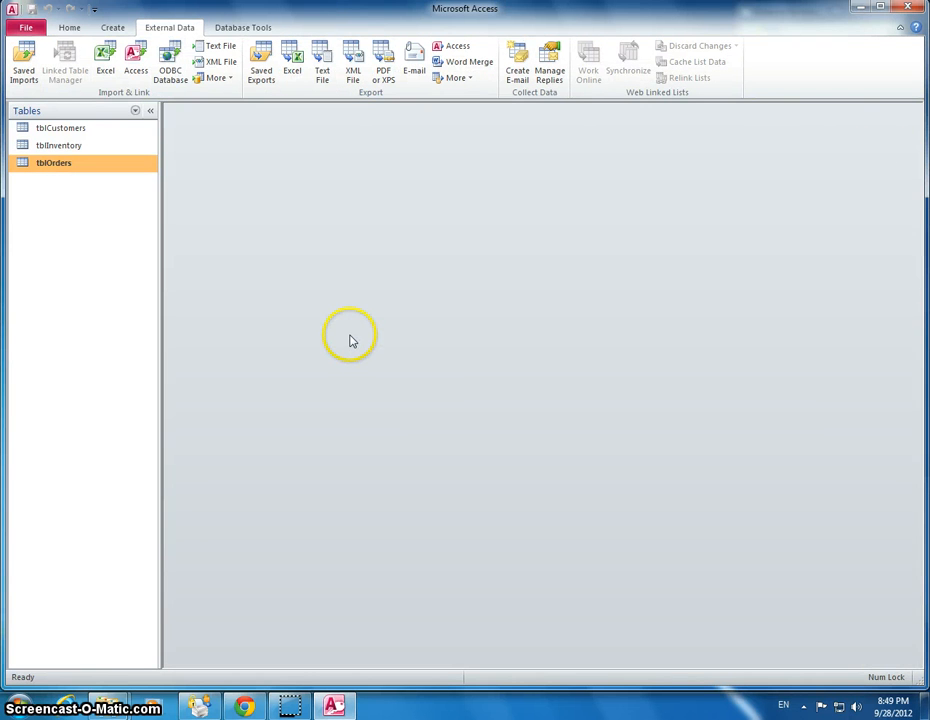
mouse_move(362, 304)
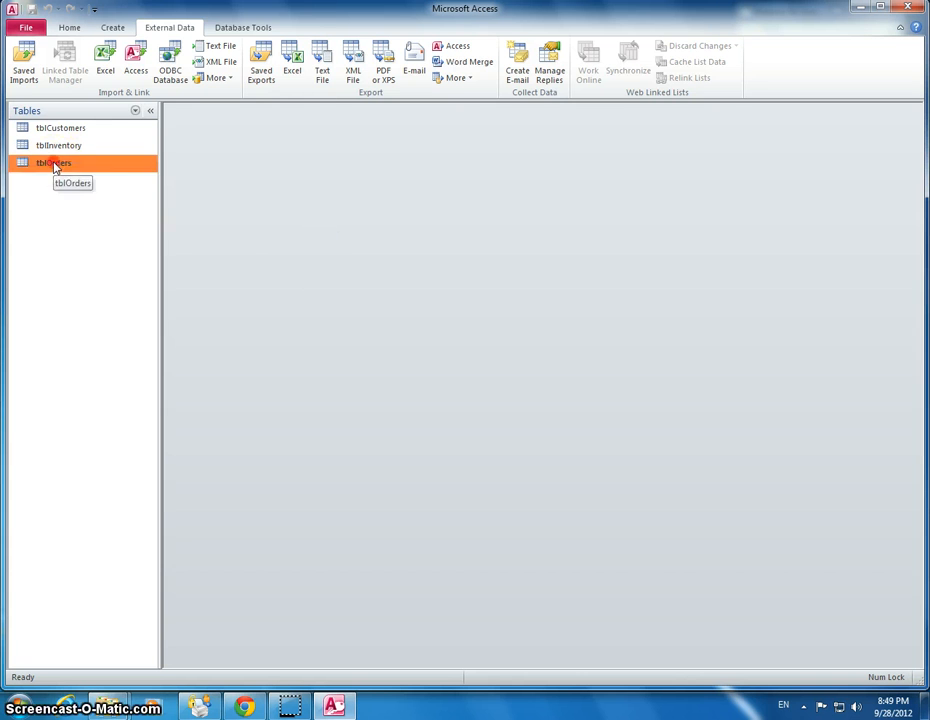
double_click(54, 162)
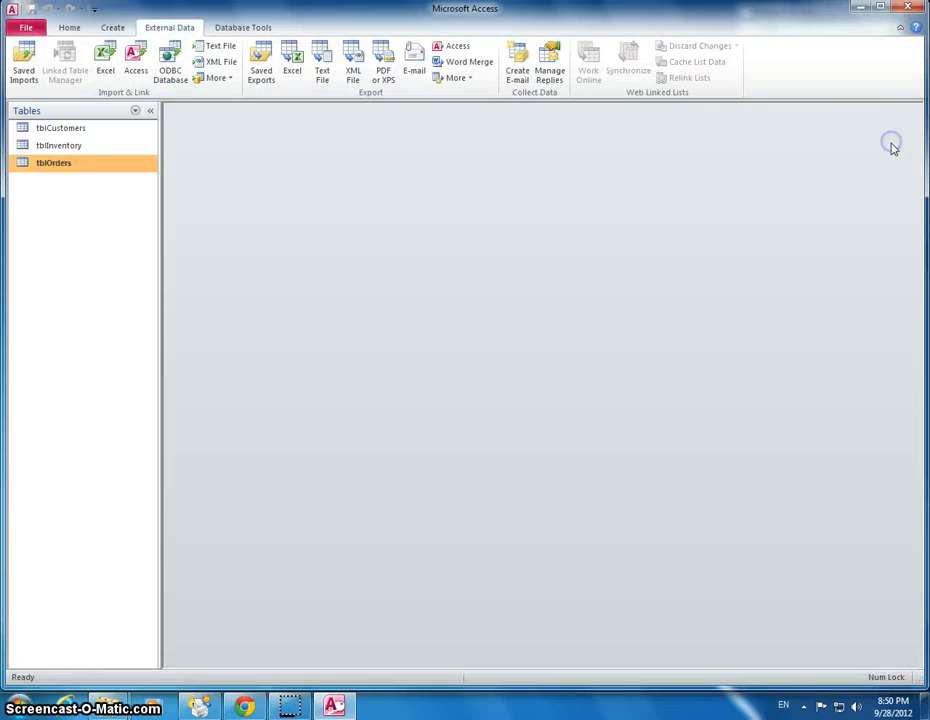
left_click(62, 160)
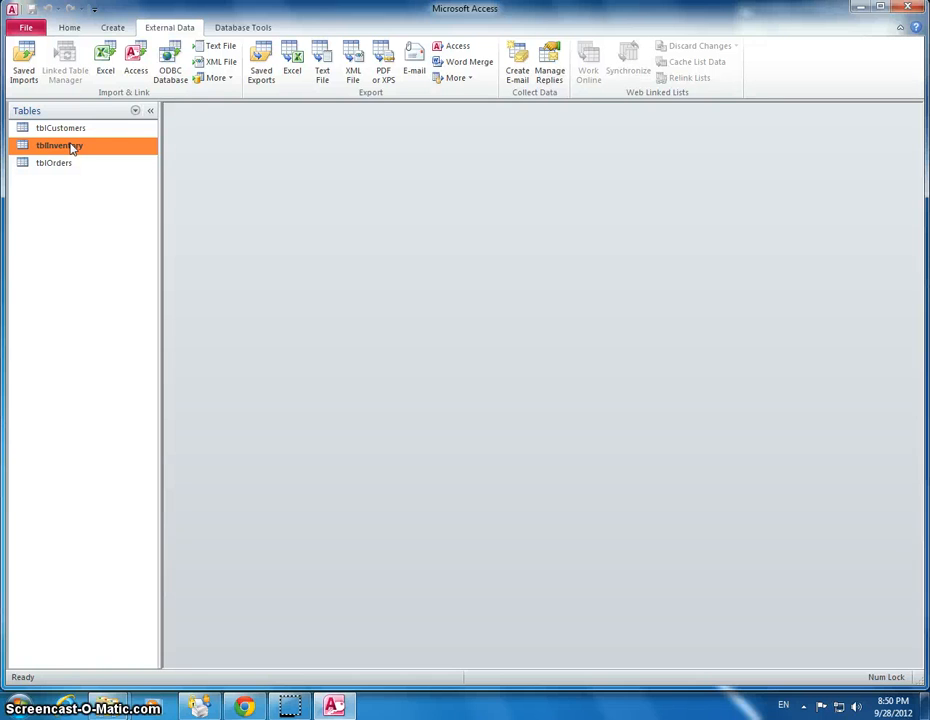
left_click(60, 144)
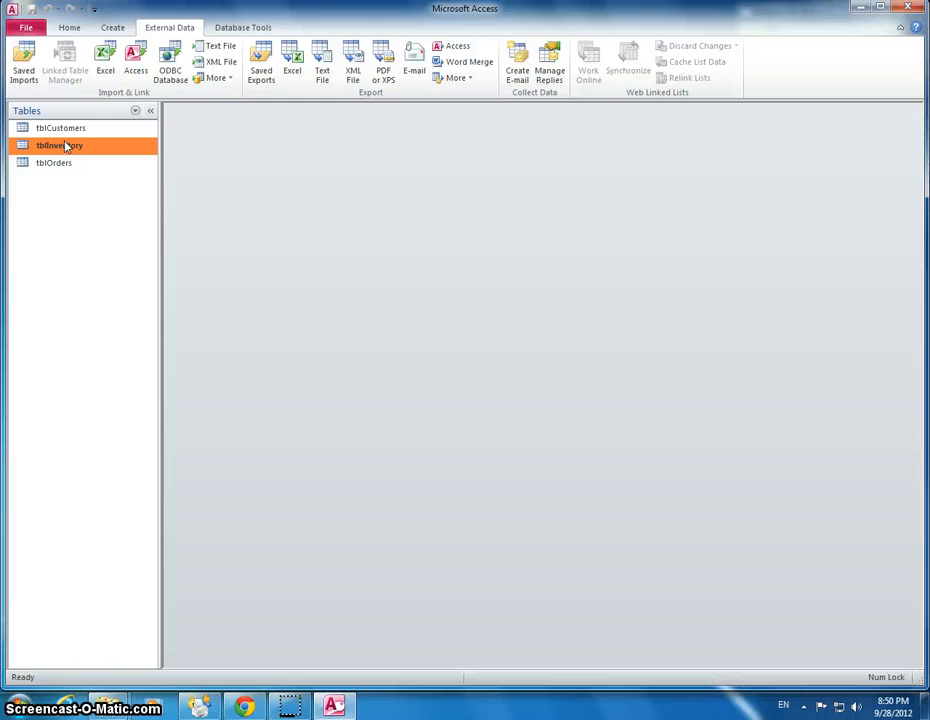
right_click(52, 162)
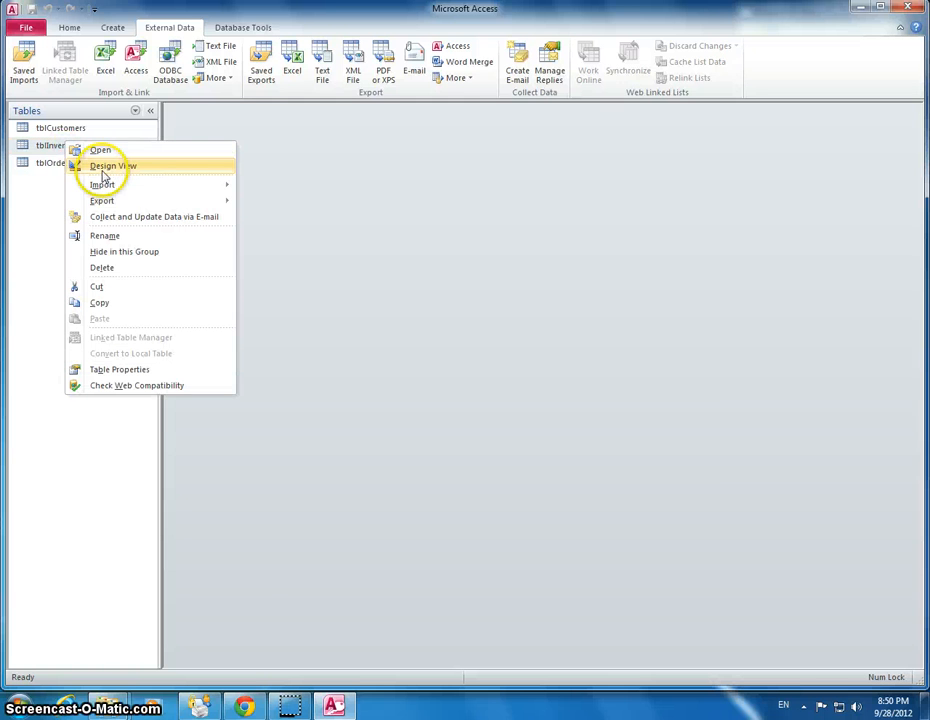
left_click(122, 164)
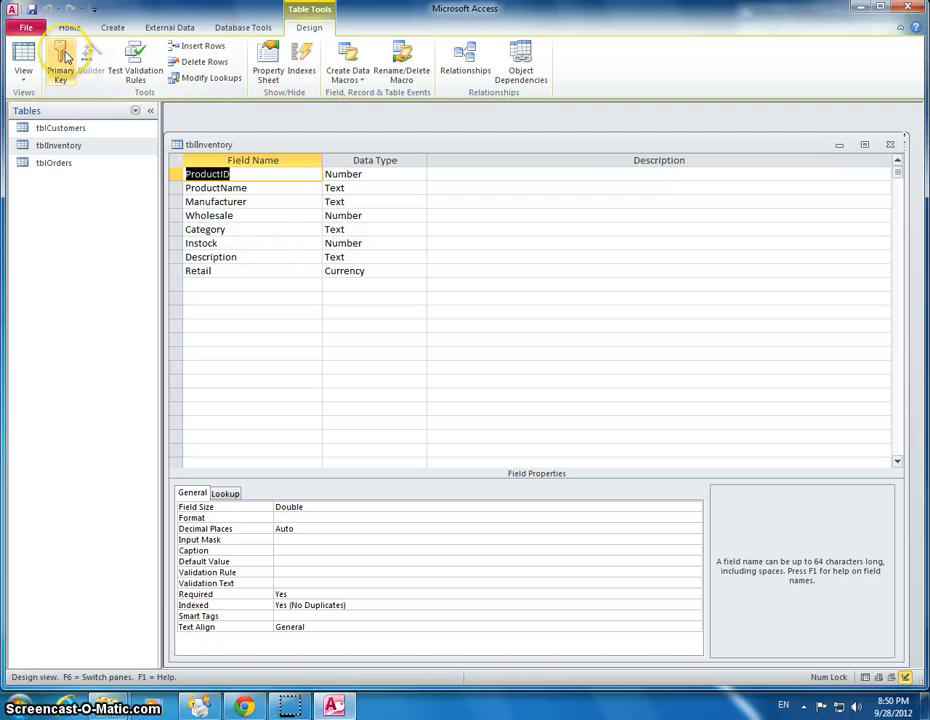
left_click(64, 56)
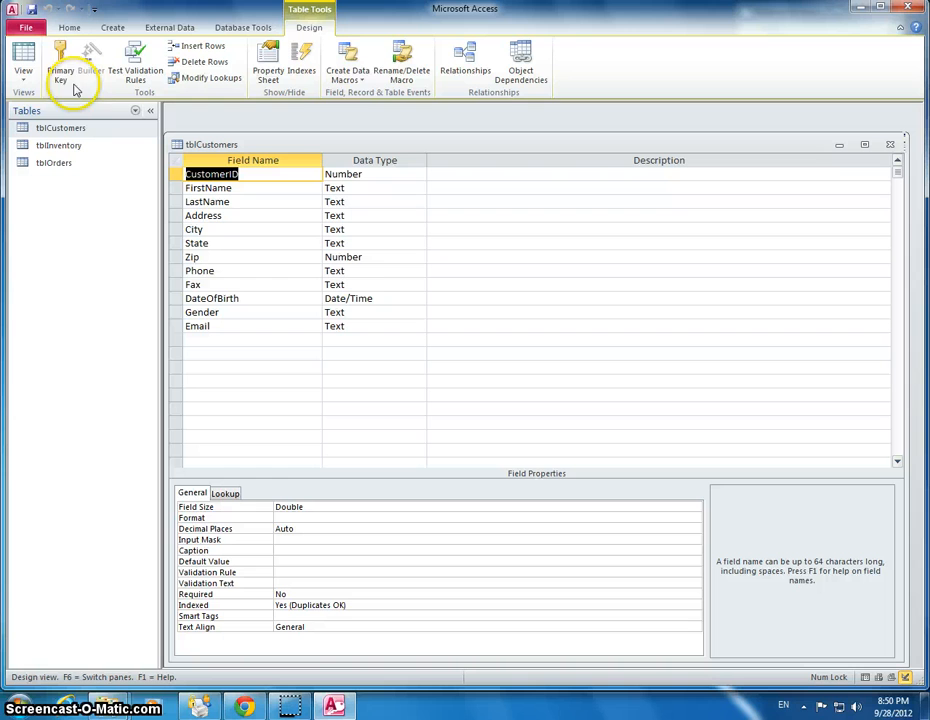
left_click(64, 76)
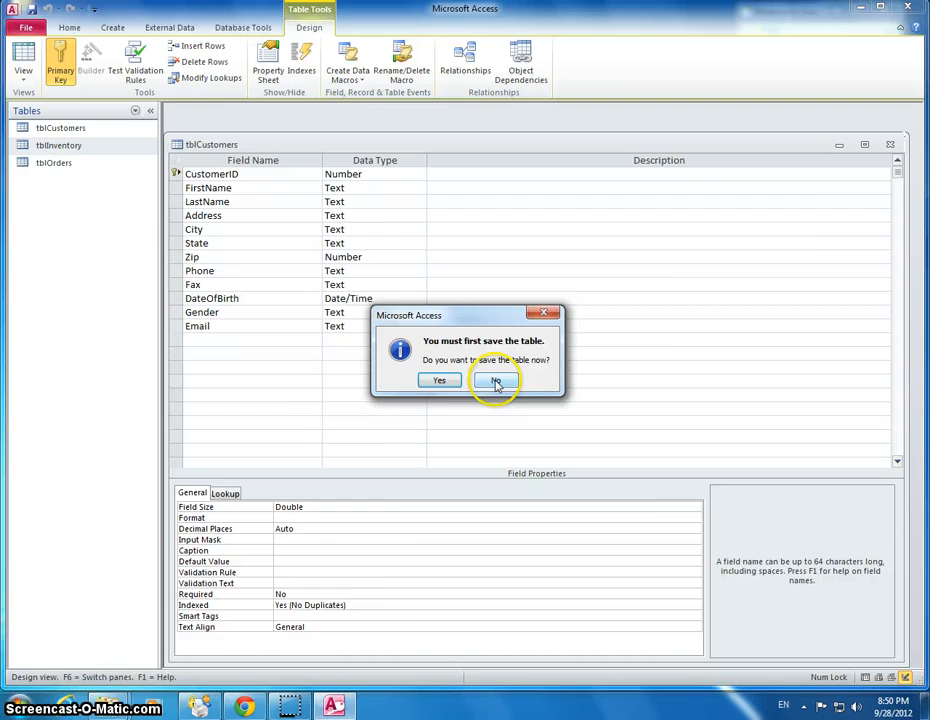
left_click(494, 380)
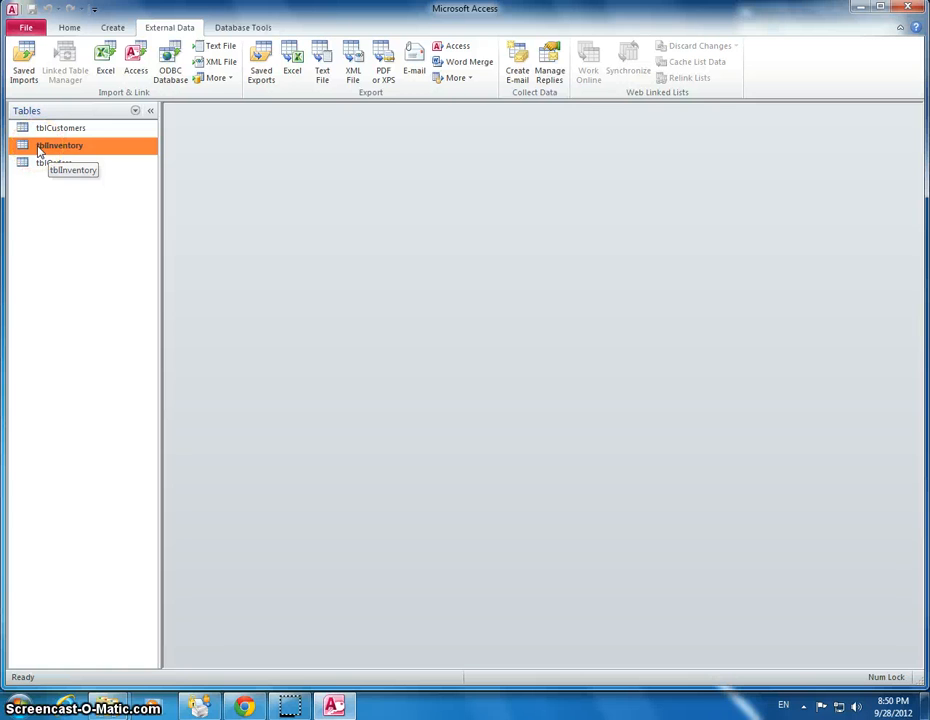
right_click(58, 146)
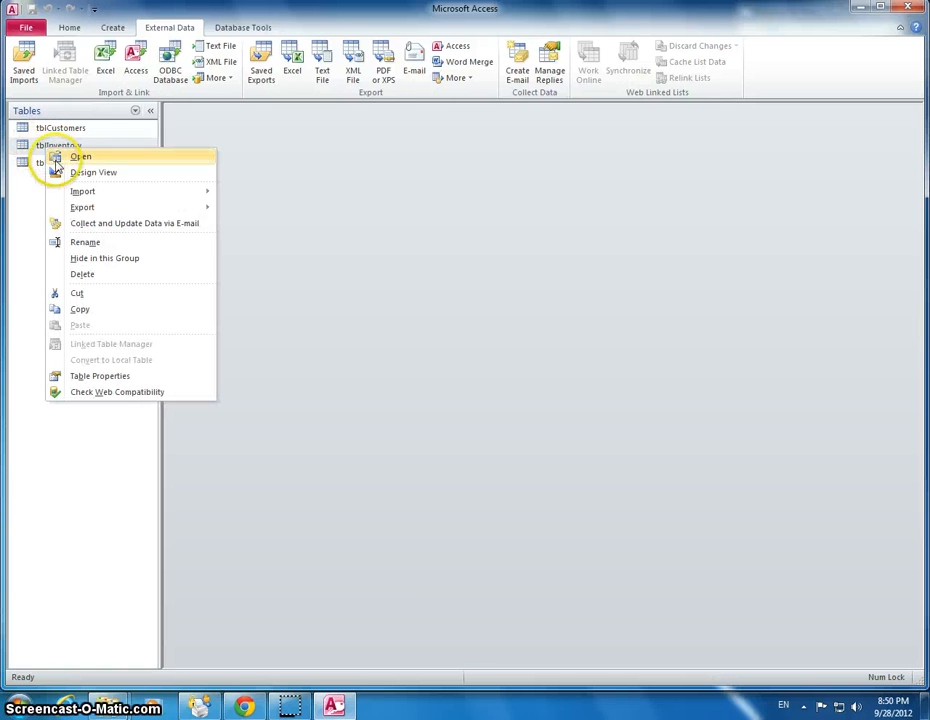
Set ProductID in tblInventory to Integer, then open tblCustomers in Design View for CustomerID
left_click(92, 172)
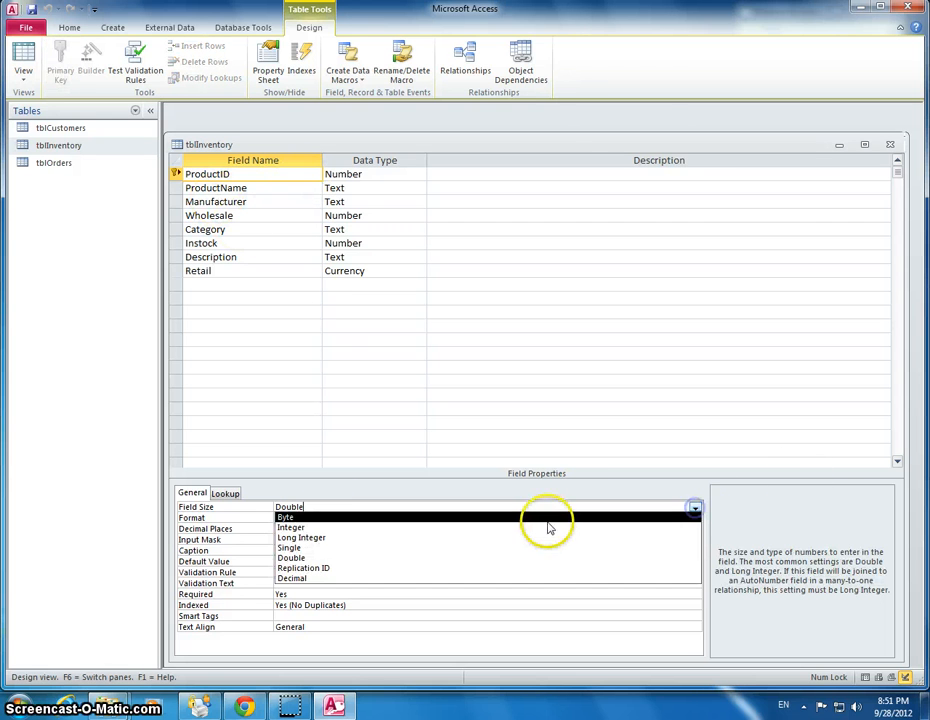
left_click(292, 528)
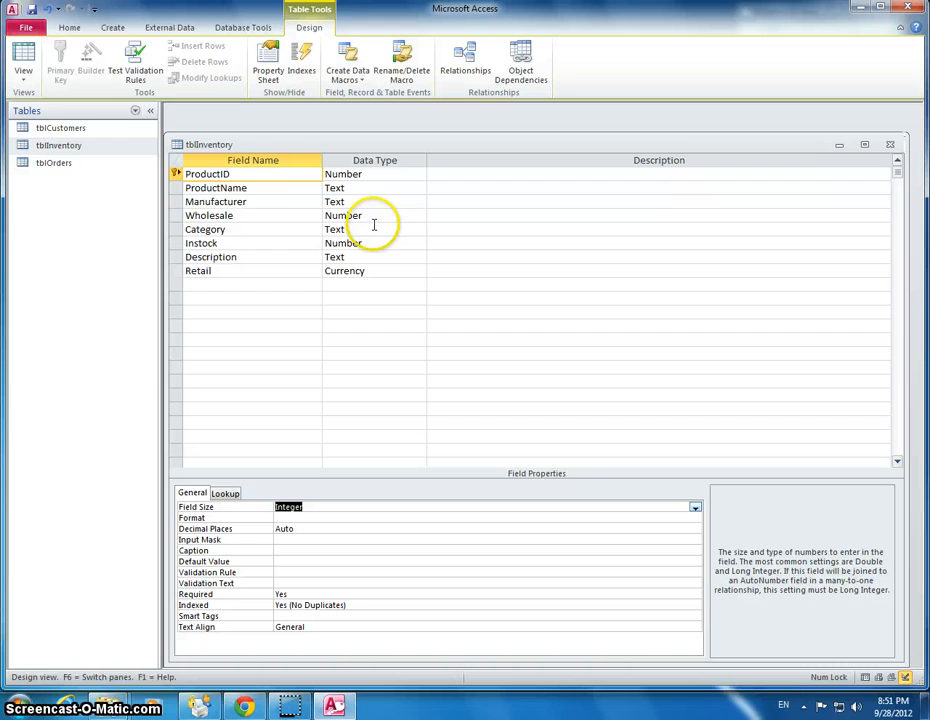
right_click(60, 128)
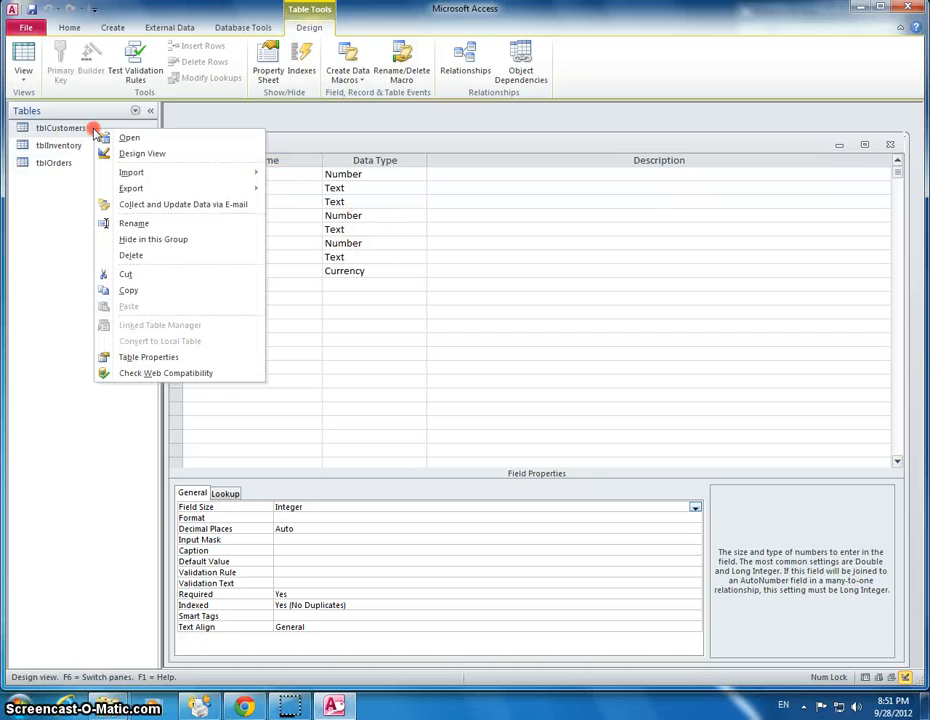
left_click(142, 152)
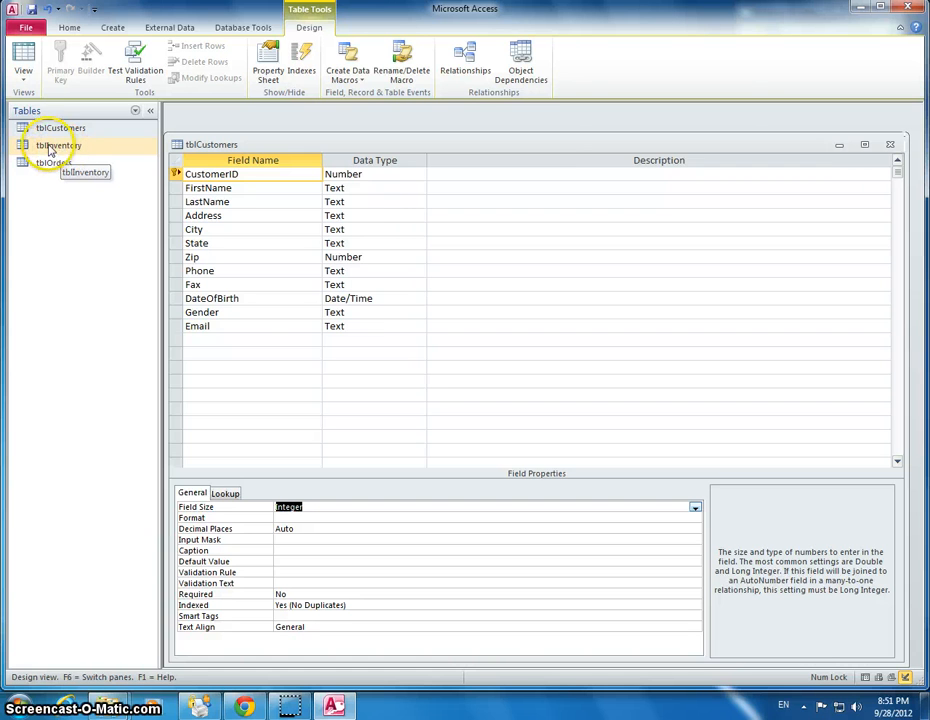
right_click(56, 162)
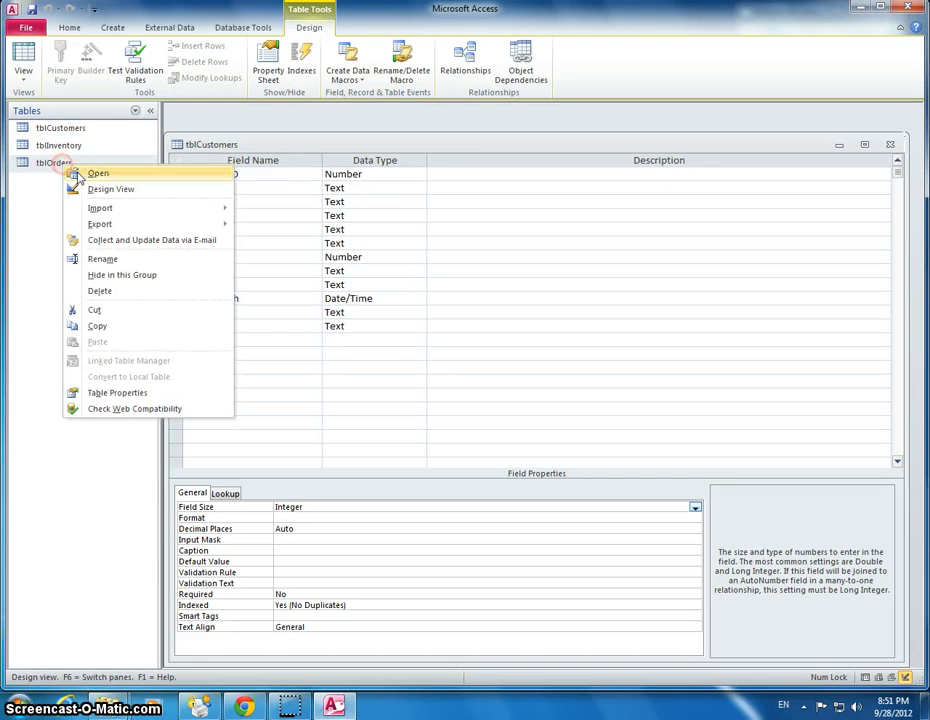
left_click(96, 172)
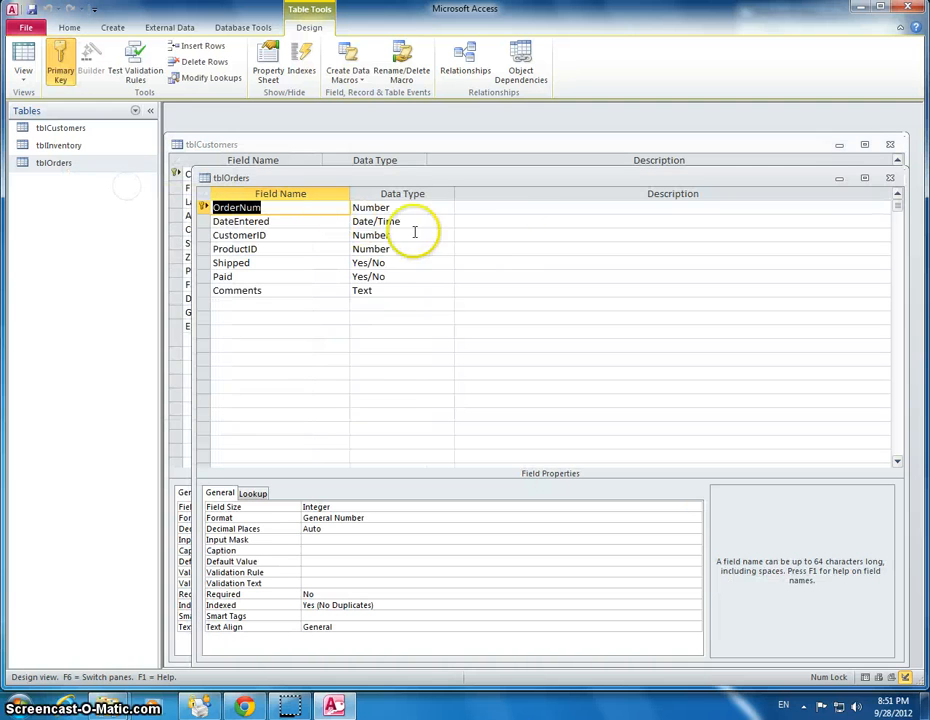
mouse_move(584, 224)
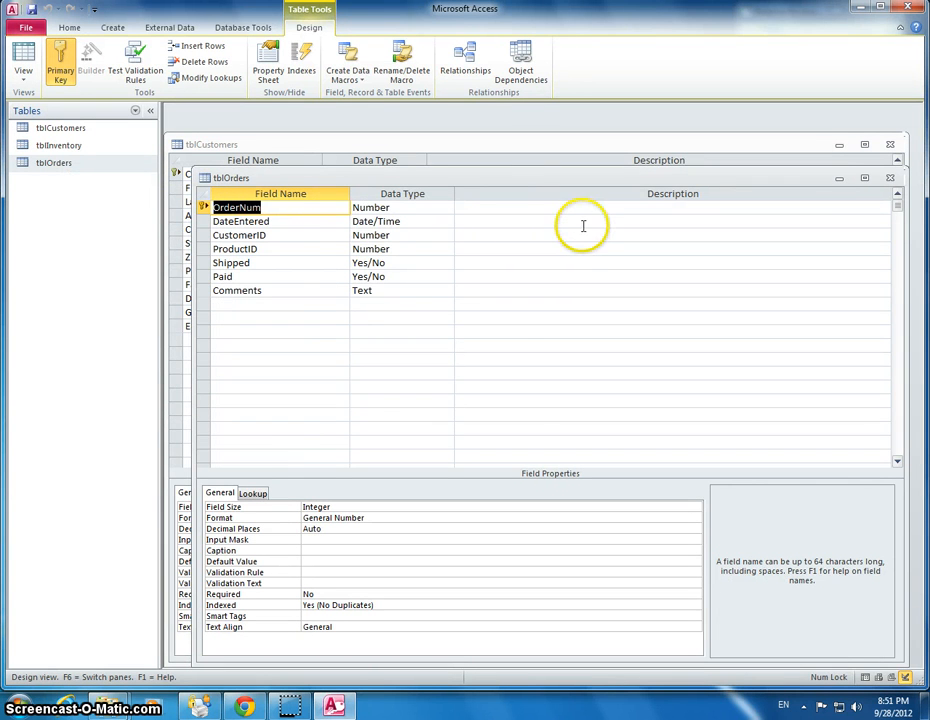
mouse_move(524, 216)
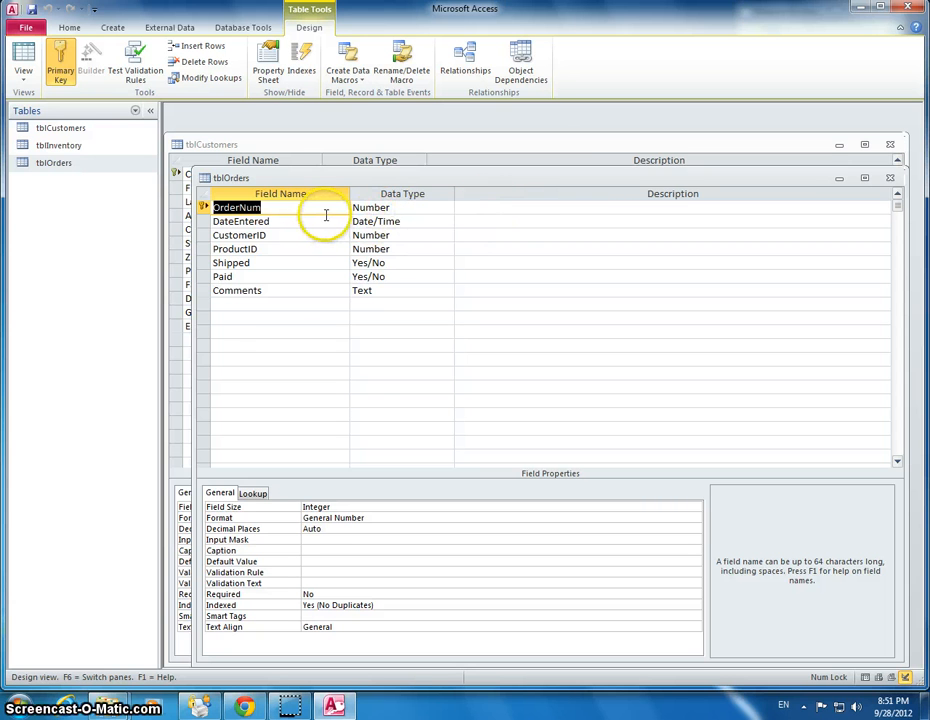
left_click_drag(230, 176, 404, 284)
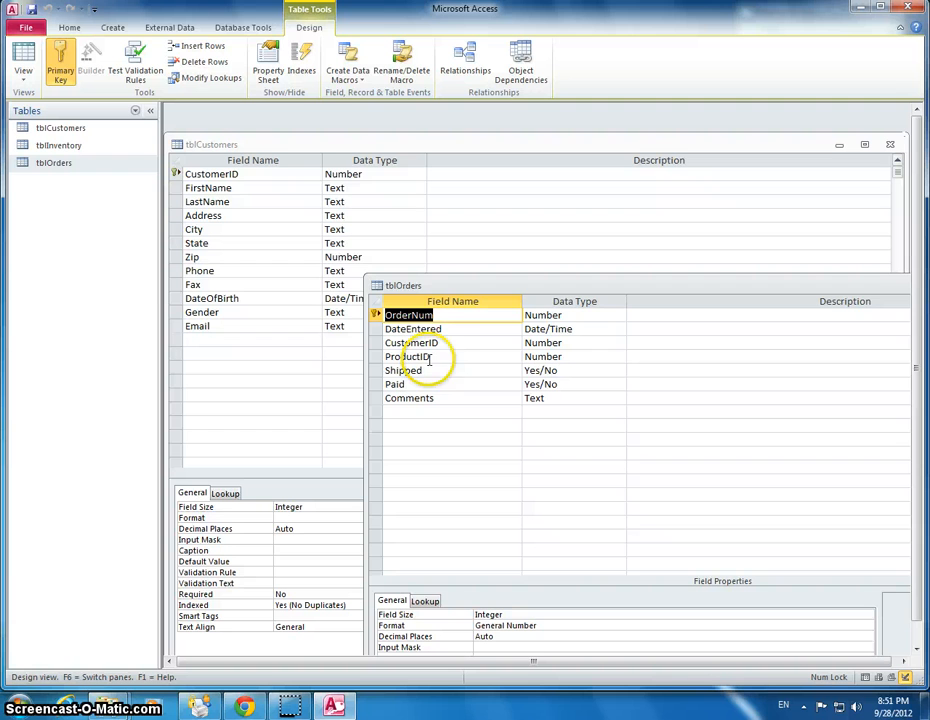
left_click(416, 328)
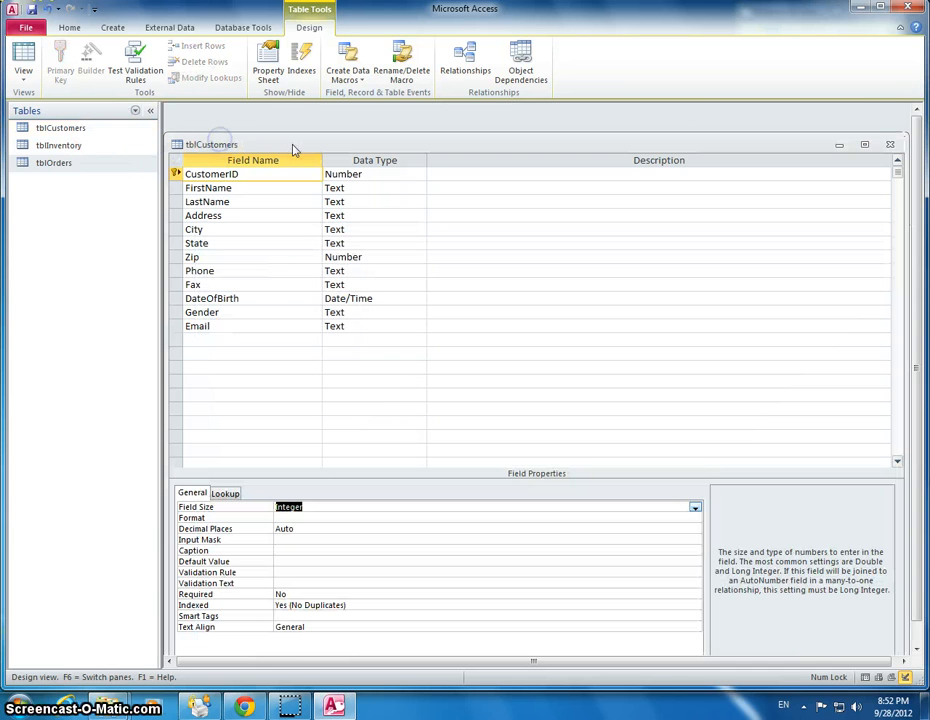
left_click(200, 270)
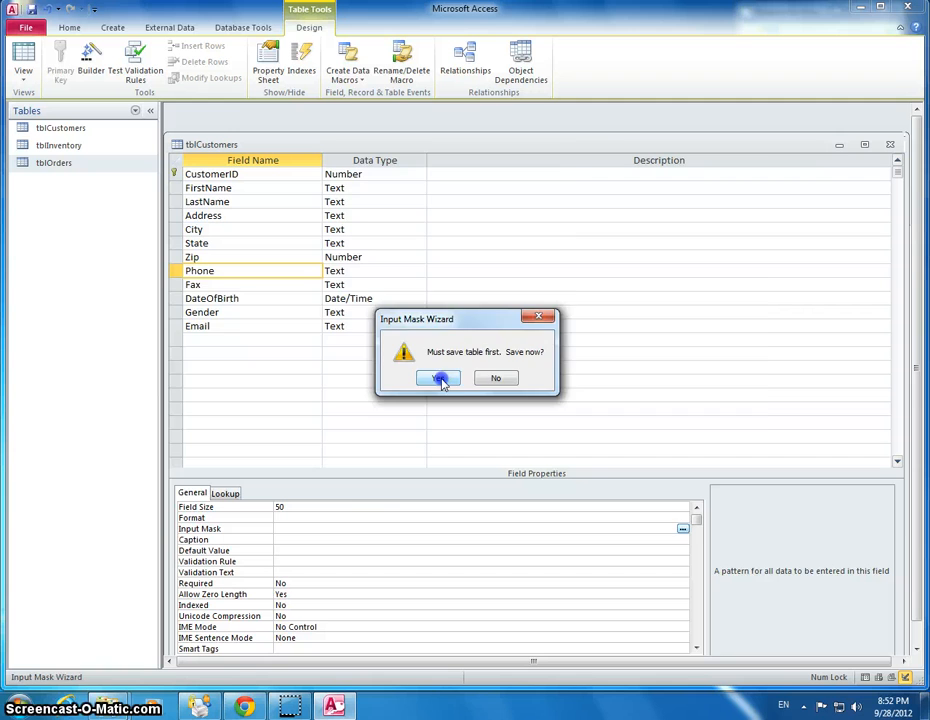
left_click(438, 378)
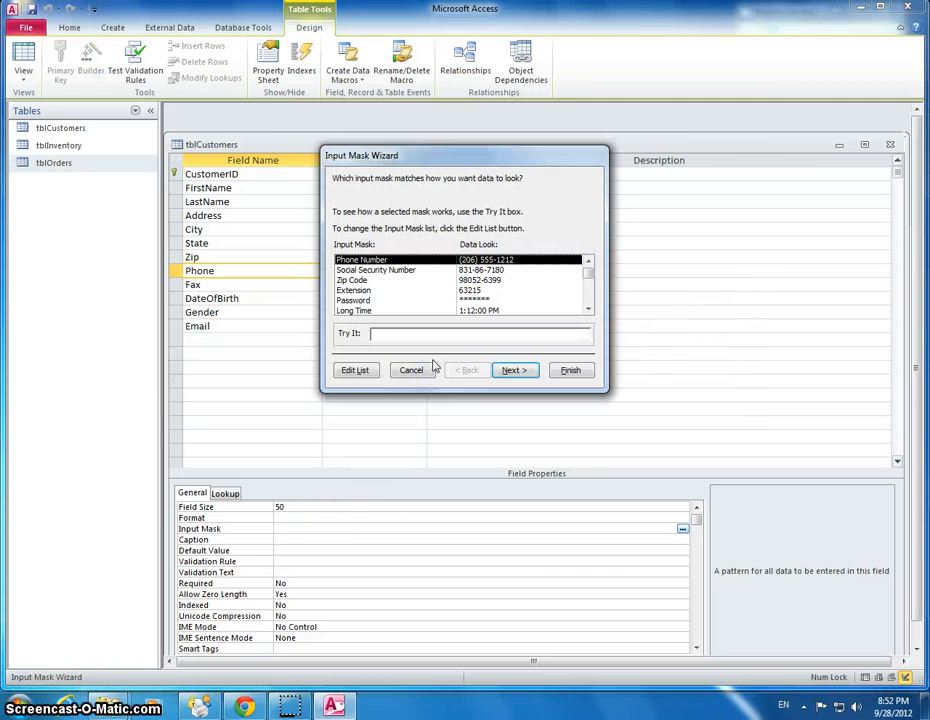
left_click(368, 260)
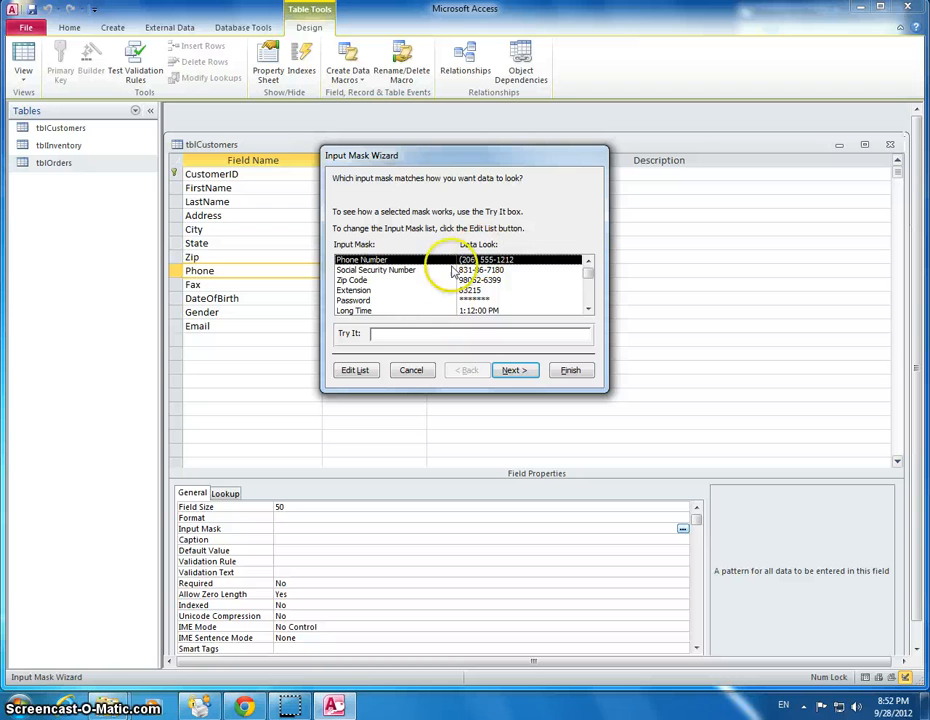
left_click(514, 370)
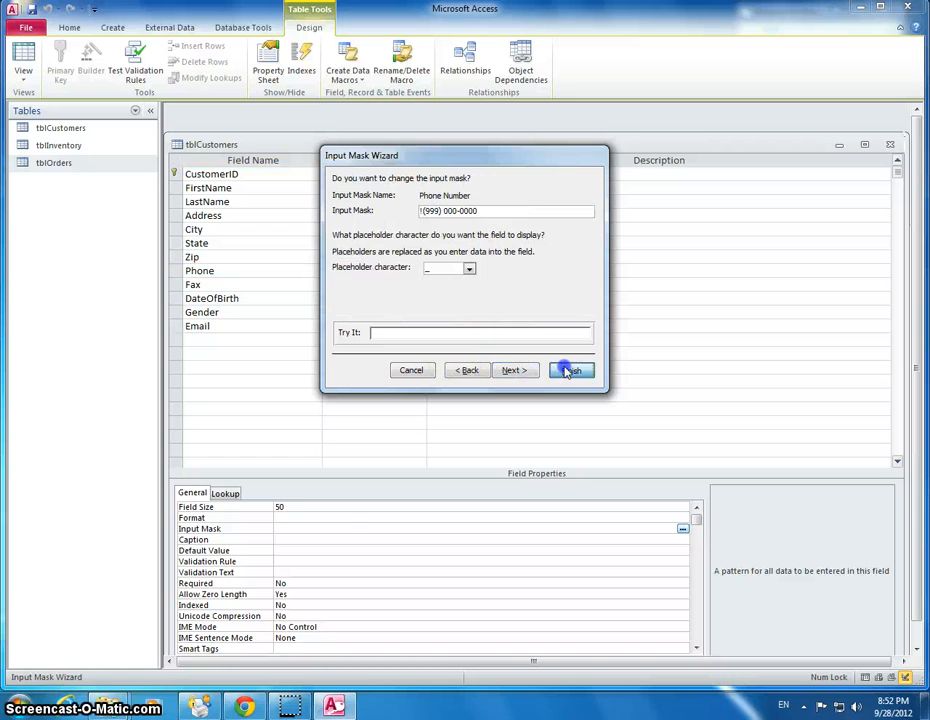
left_click(570, 370)
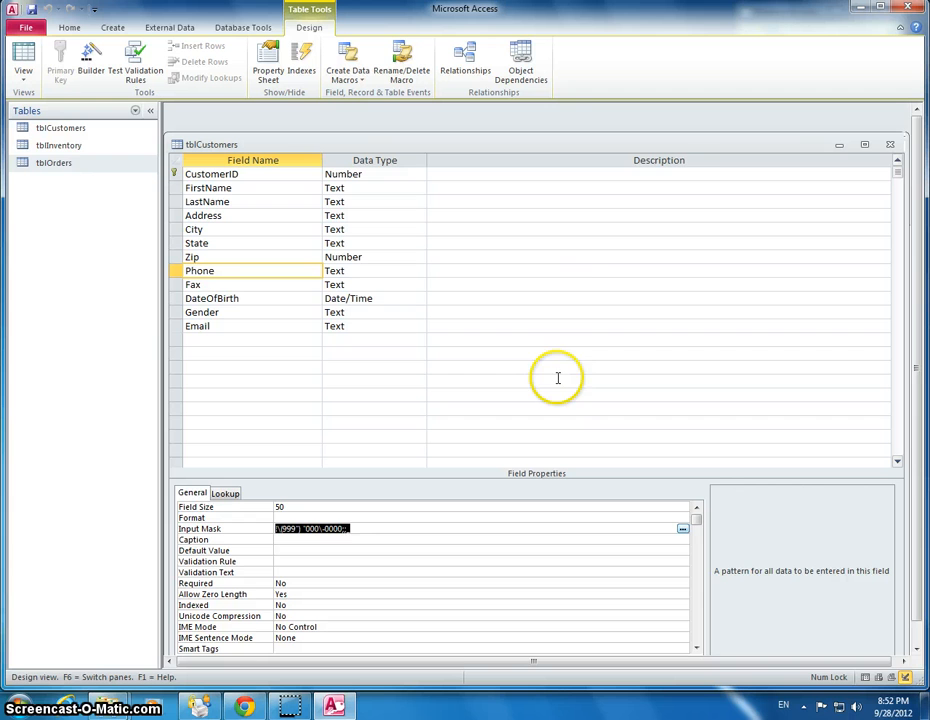
mouse_move(60, 144)
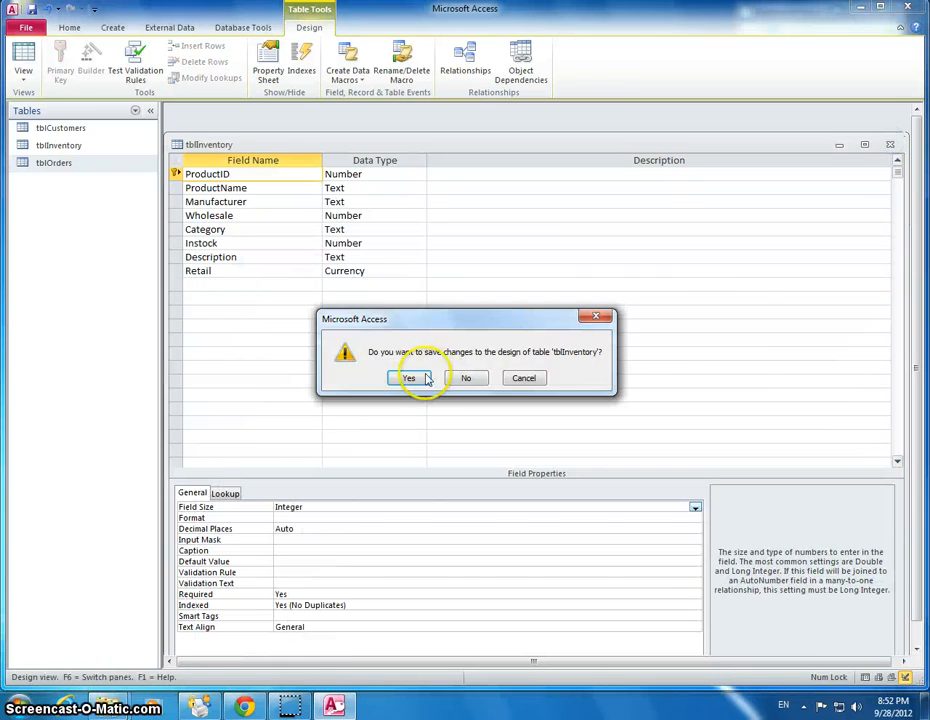
Save tblInventory's design and open tblCustomers' records, checking the formatted Phone column
left_click(408, 378)
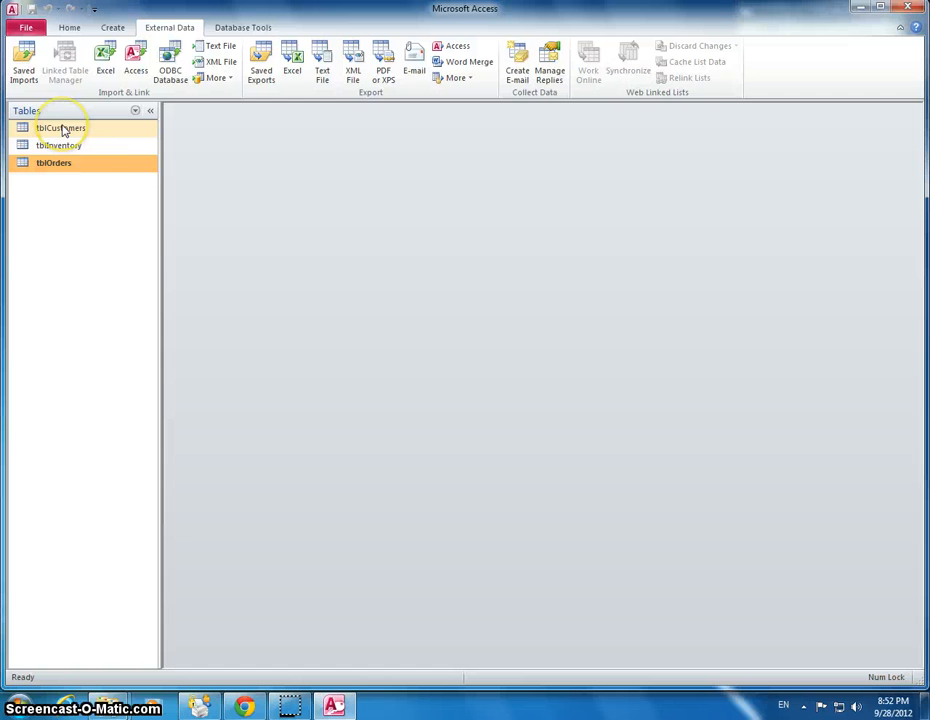
double_click(56, 128)
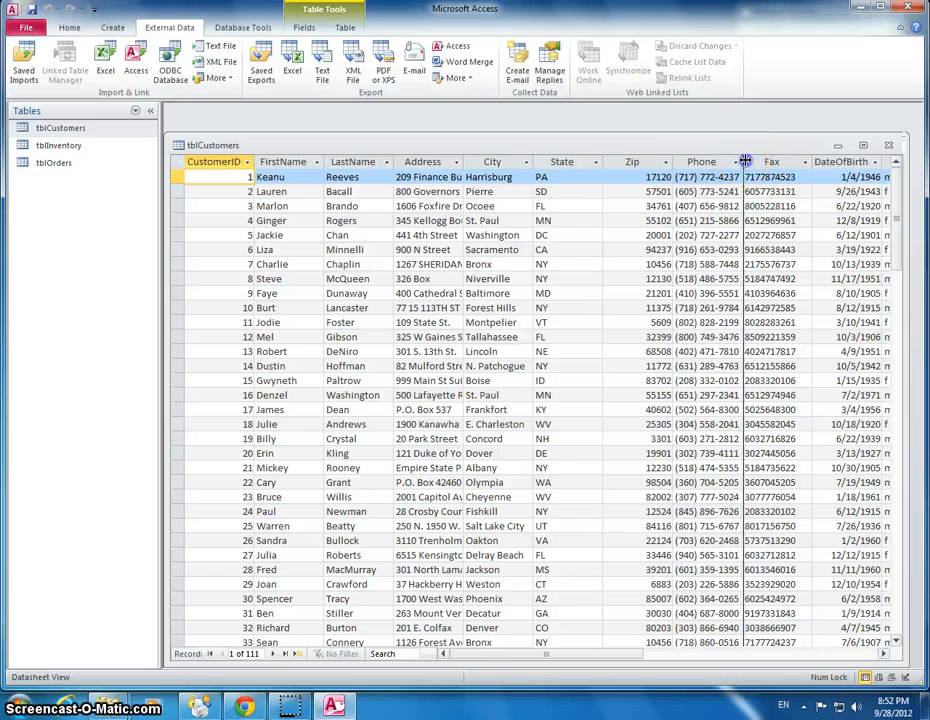
scroll("down", 3)
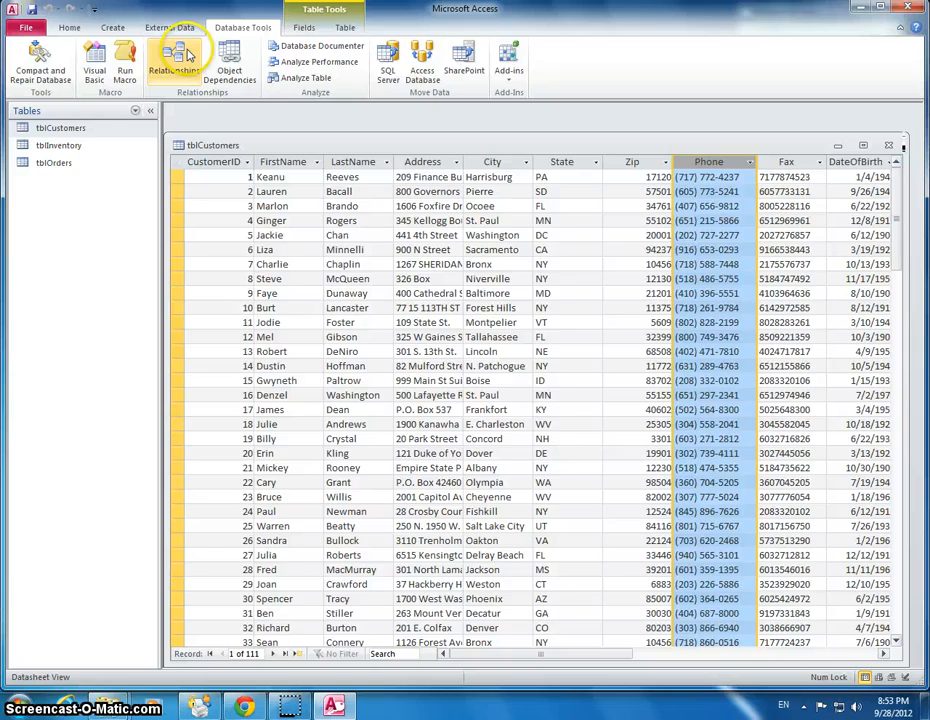
Lay out the three tables in Relationships and drag CustomerID from tblCustomers onto tblOrders
left_click(172, 52)
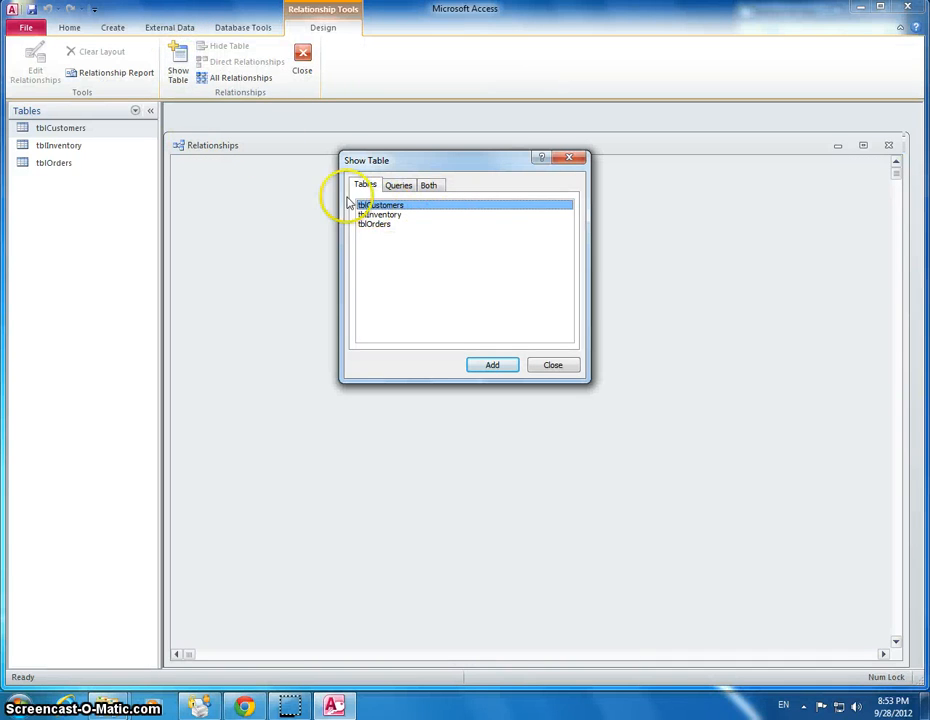
mouse_move(376, 268)
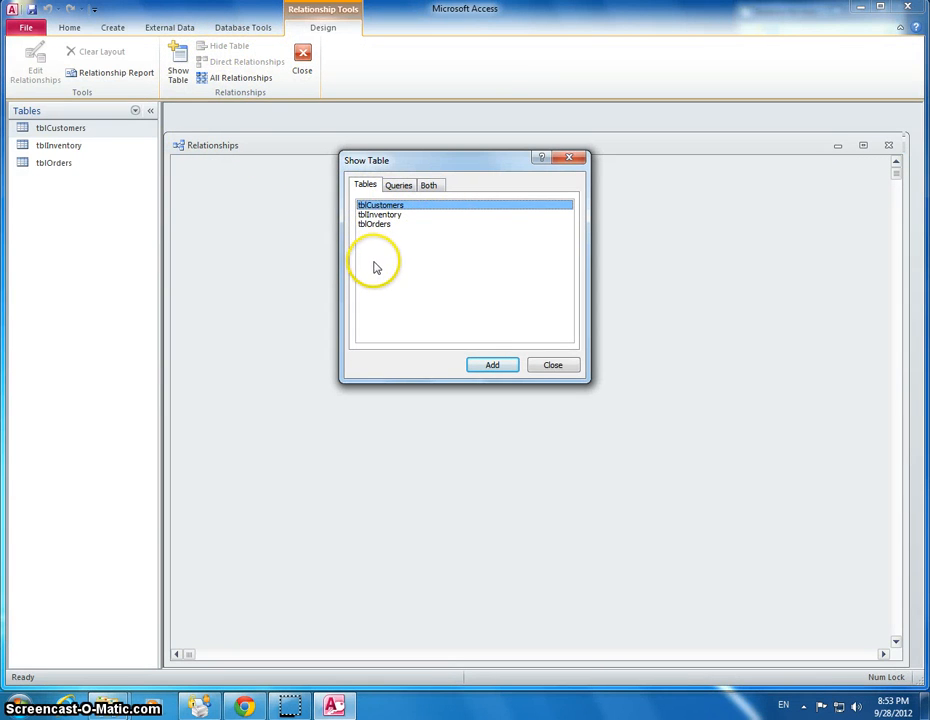
mouse_move(344, 140)
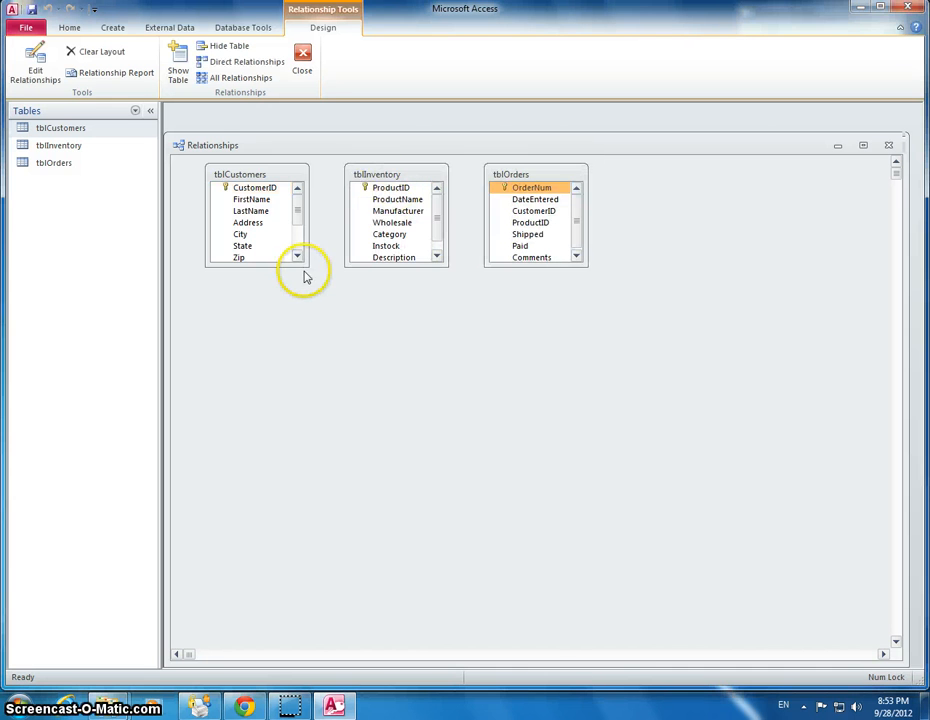
left_click_drag(308, 268, 356, 376)
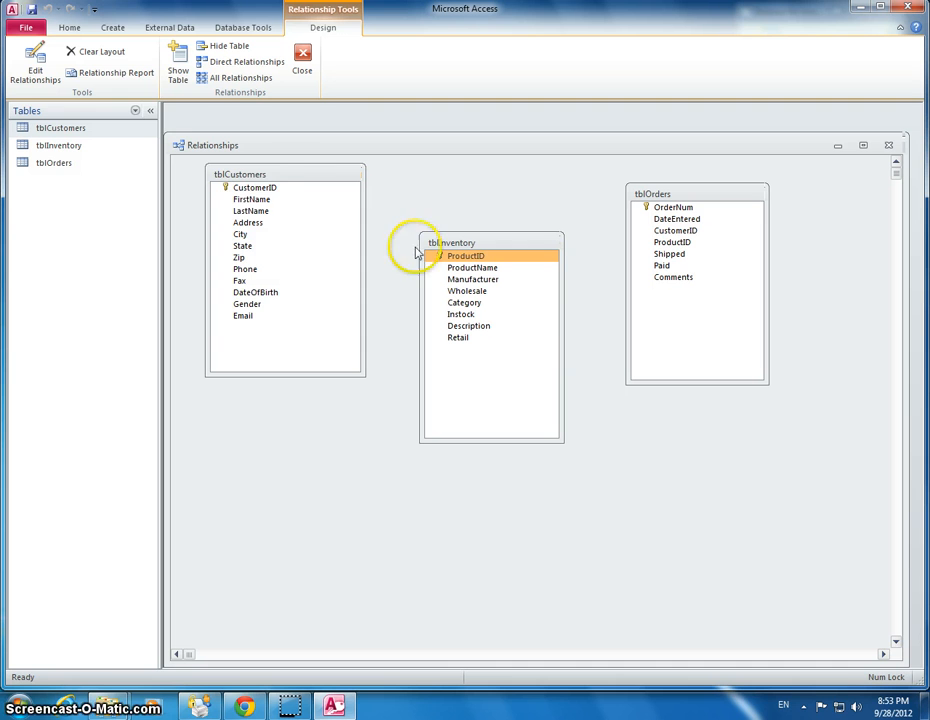
left_click(254, 188)
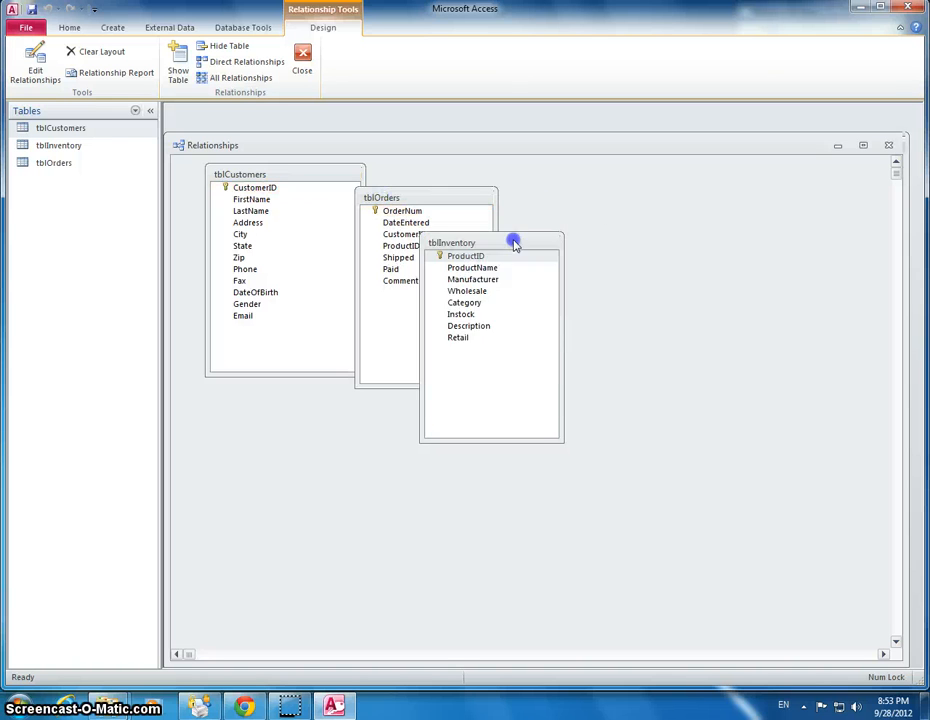
left_click_drag(512, 242, 632, 200)
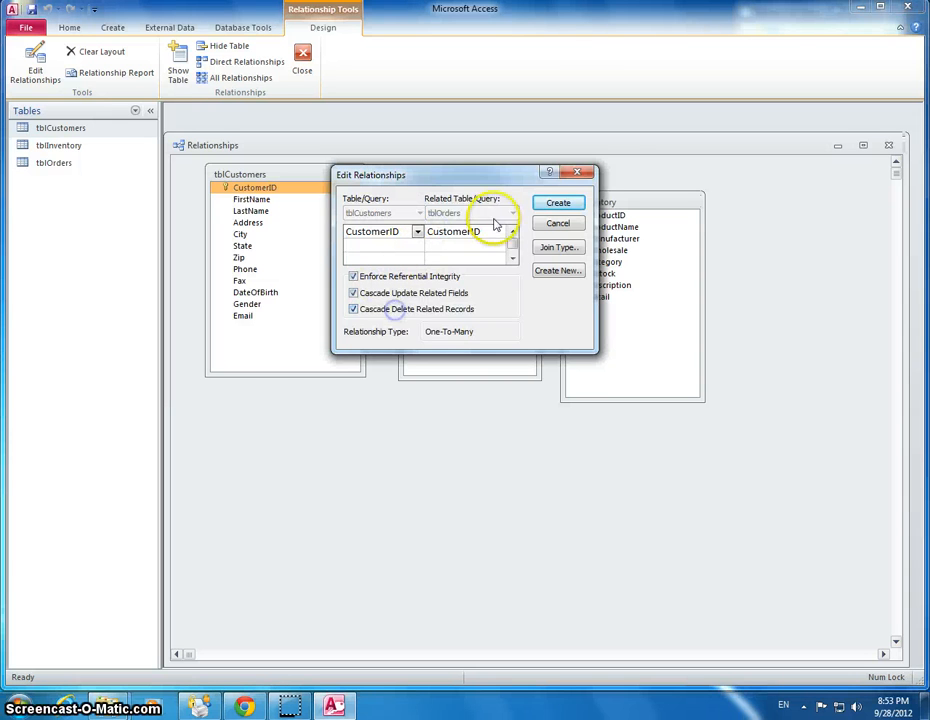
Clear the table-locked error by closing the tblCustomers datasheet and saving its layout
left_click(558, 204)
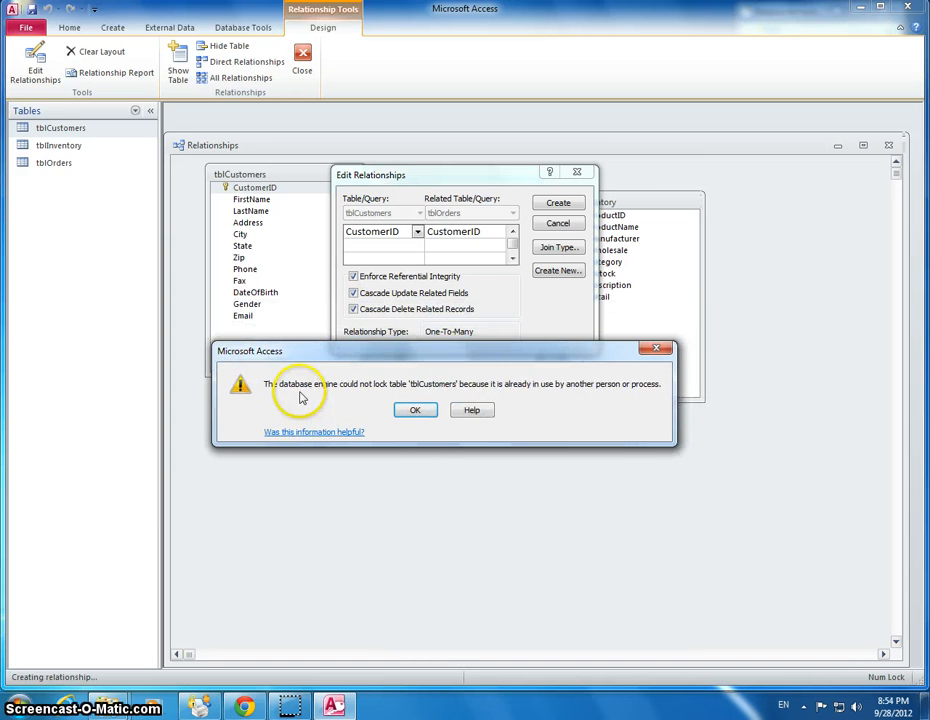
mouse_move(444, 400)
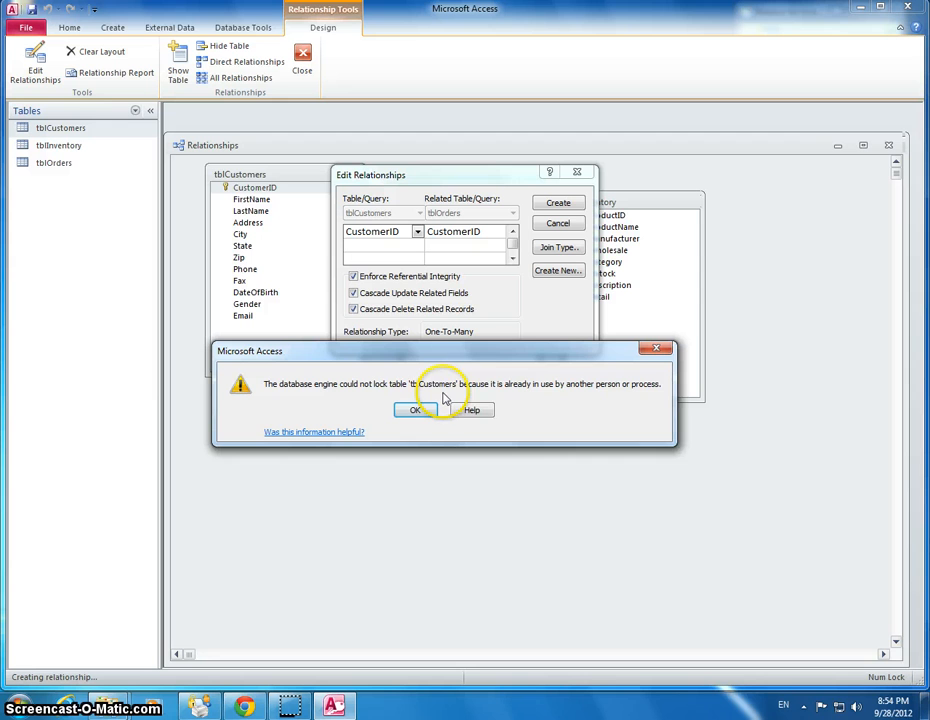
mouse_move(488, 396)
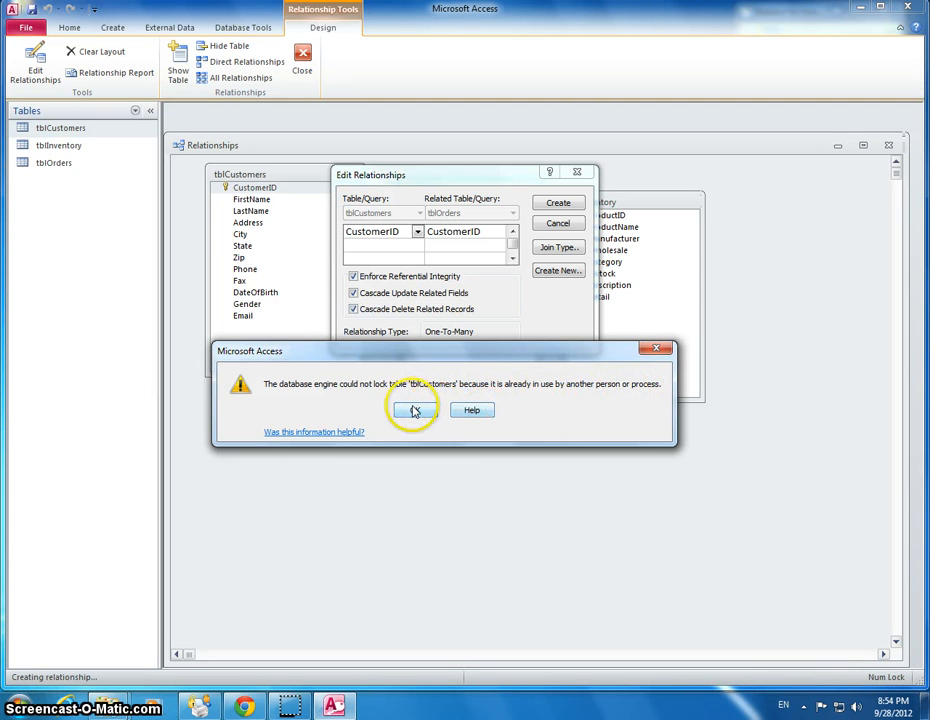
left_click(412, 408)
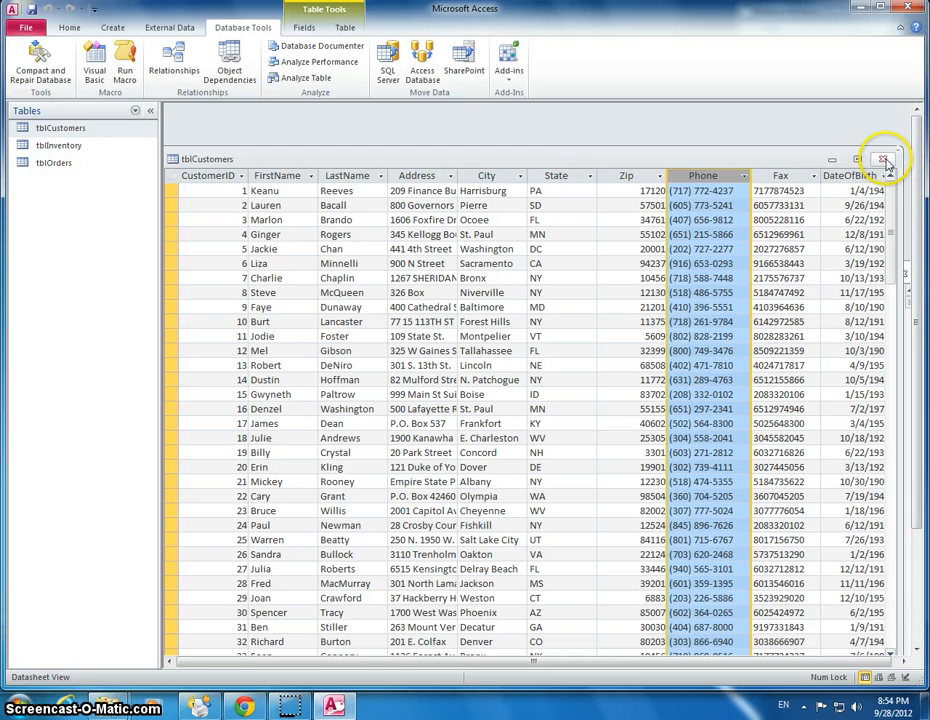
left_click(884, 160)
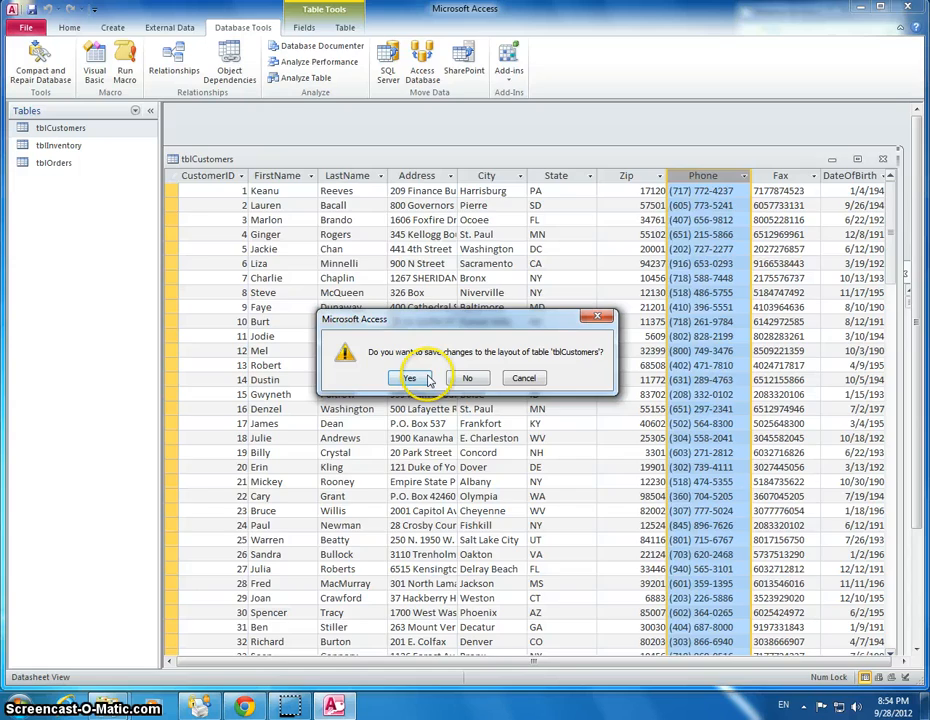
left_click(408, 378)
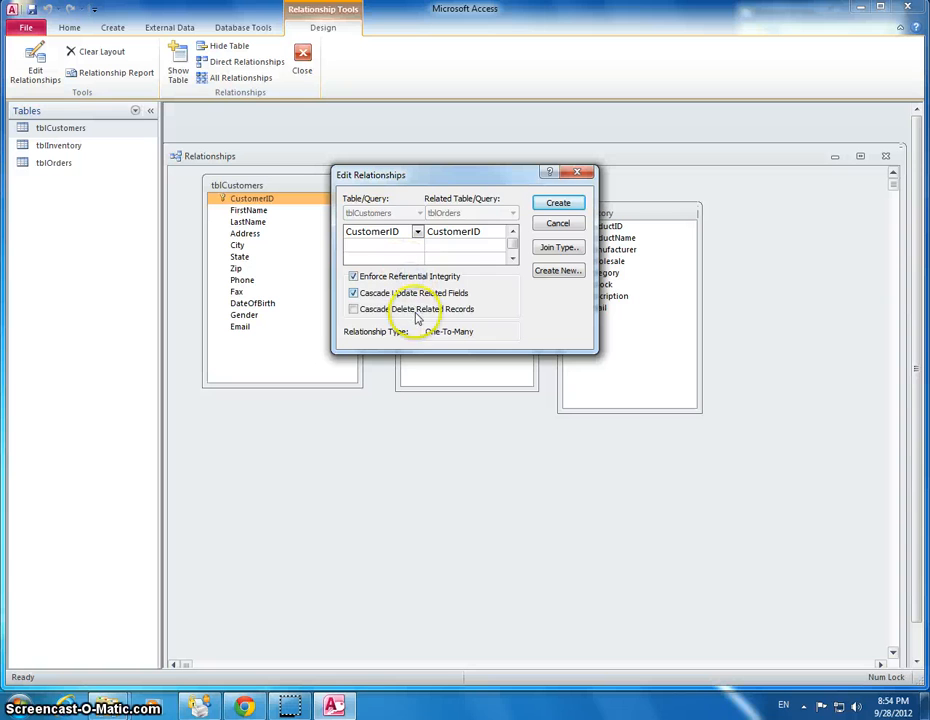
Enable Cascade Delete Related Records for the CustomerID link and move the dialog aside
left_click(352, 308)
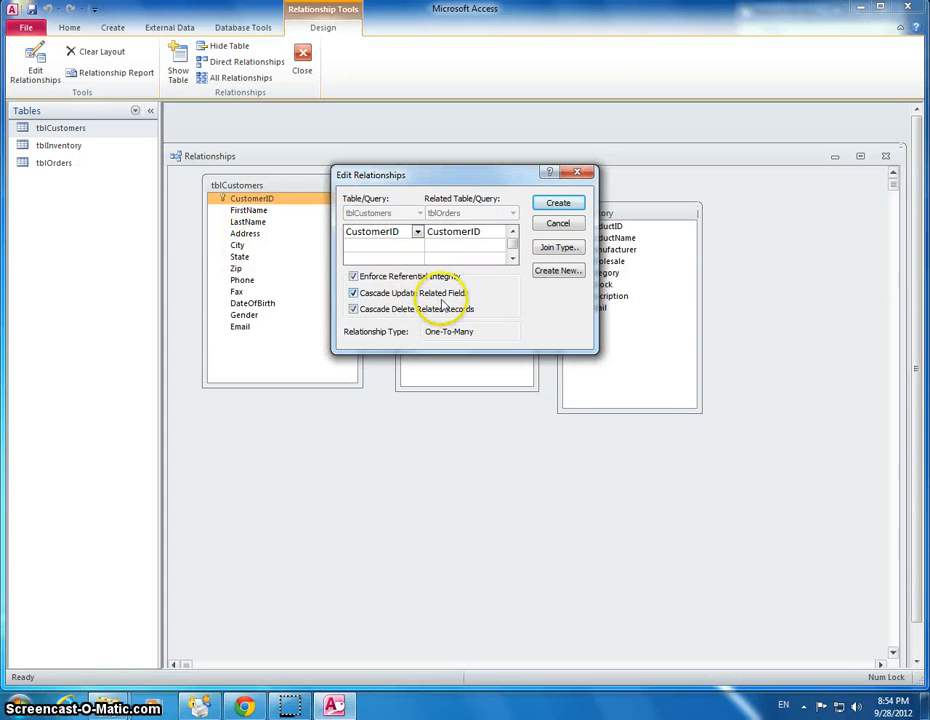
left_click_drag(464, 174, 532, 362)
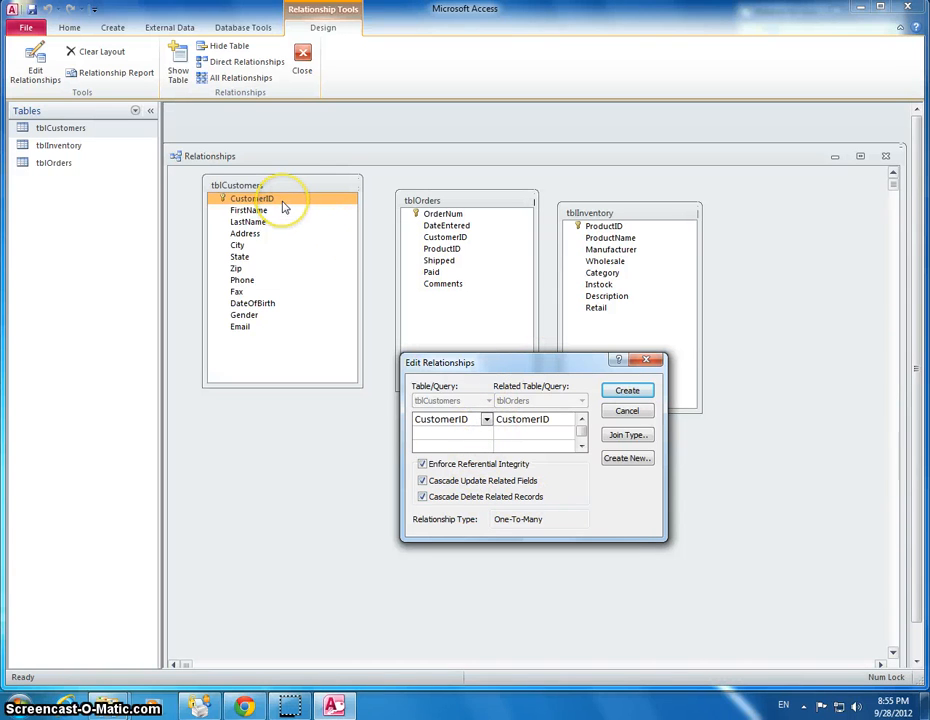
mouse_move(424, 292)
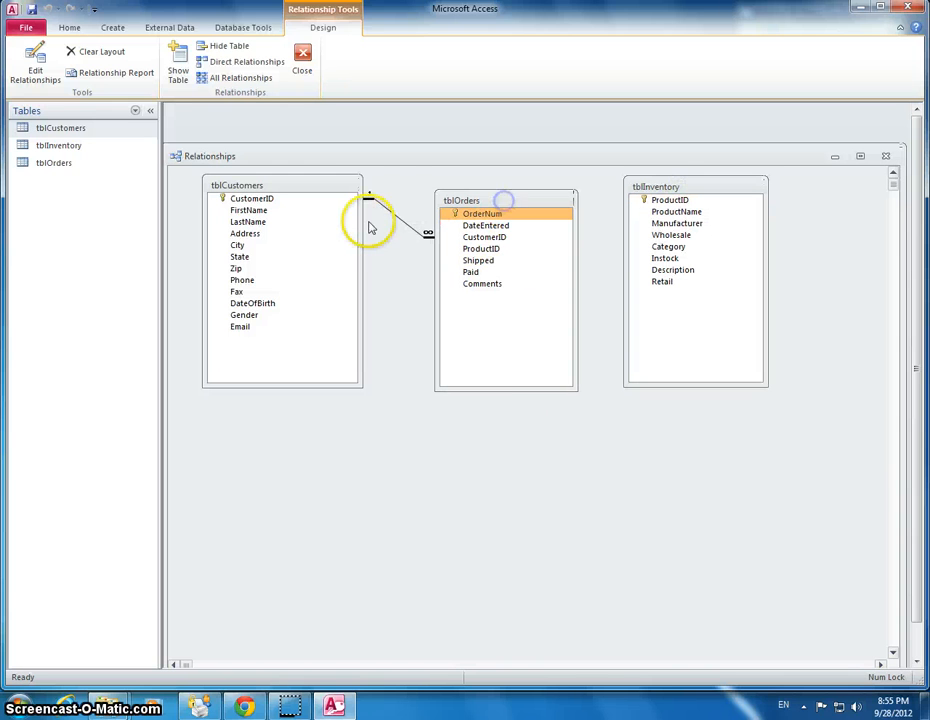
mouse_move(430, 236)
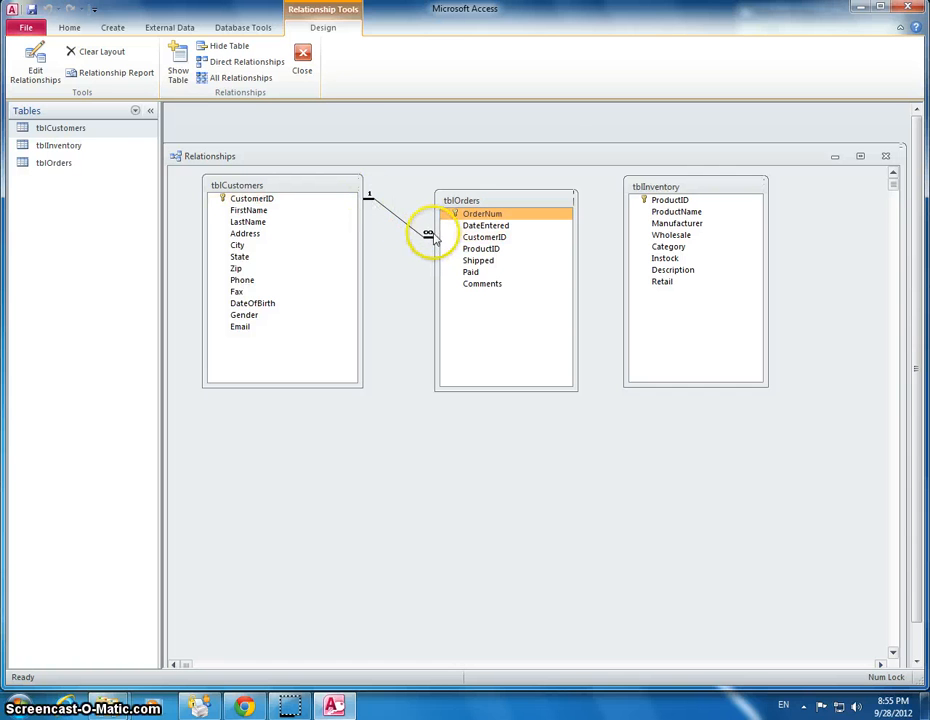
mouse_move(504, 350)
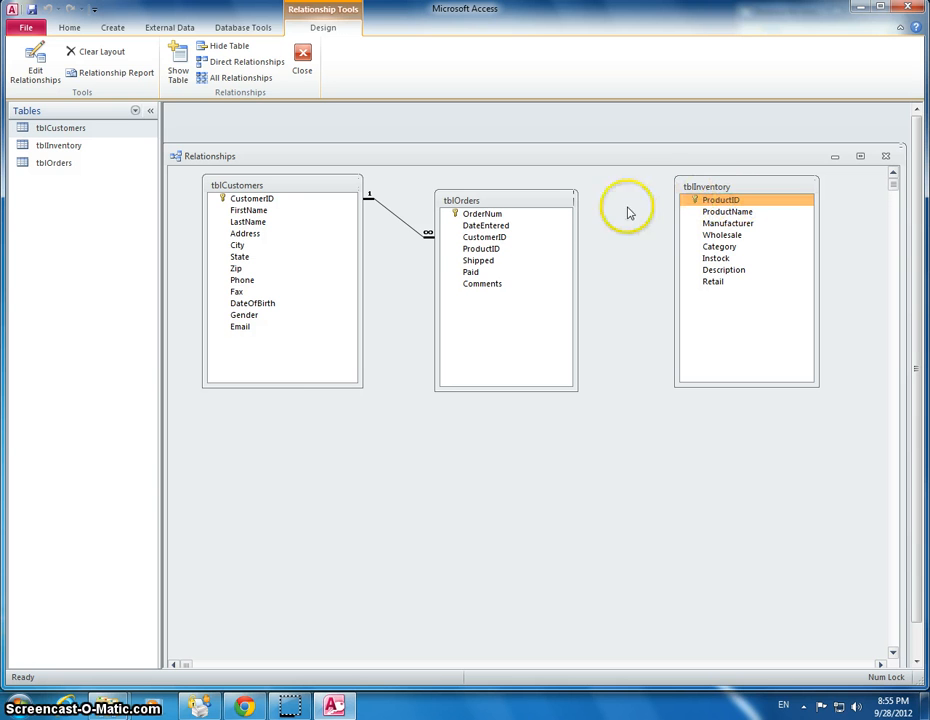
Create the ProductID link from tblInventory to tblOrders with integrity and cascading deletes
left_click(482, 248)
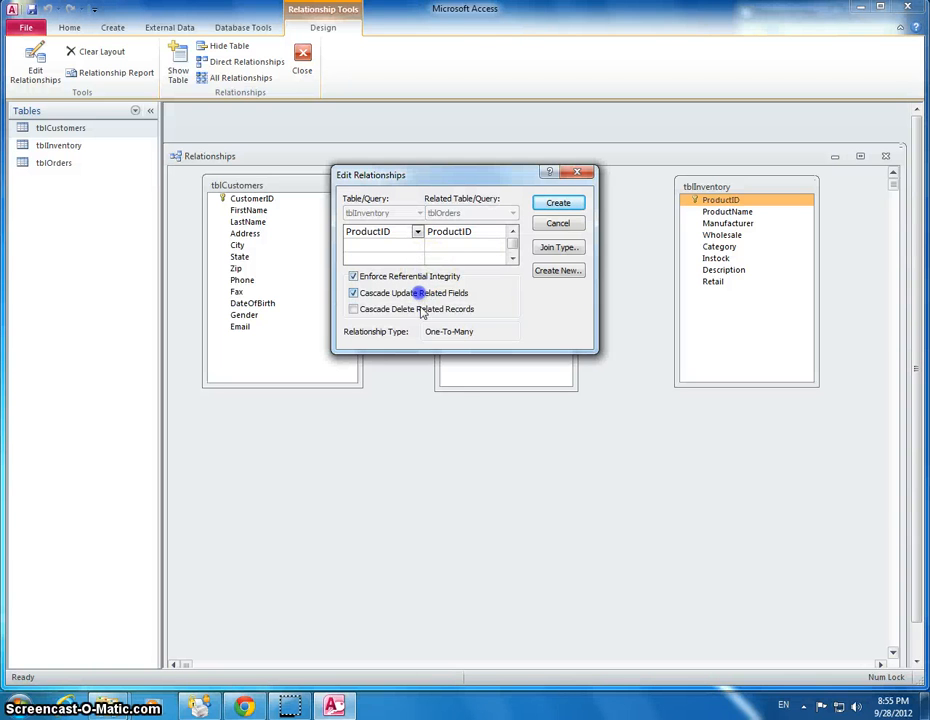
left_click(352, 308)
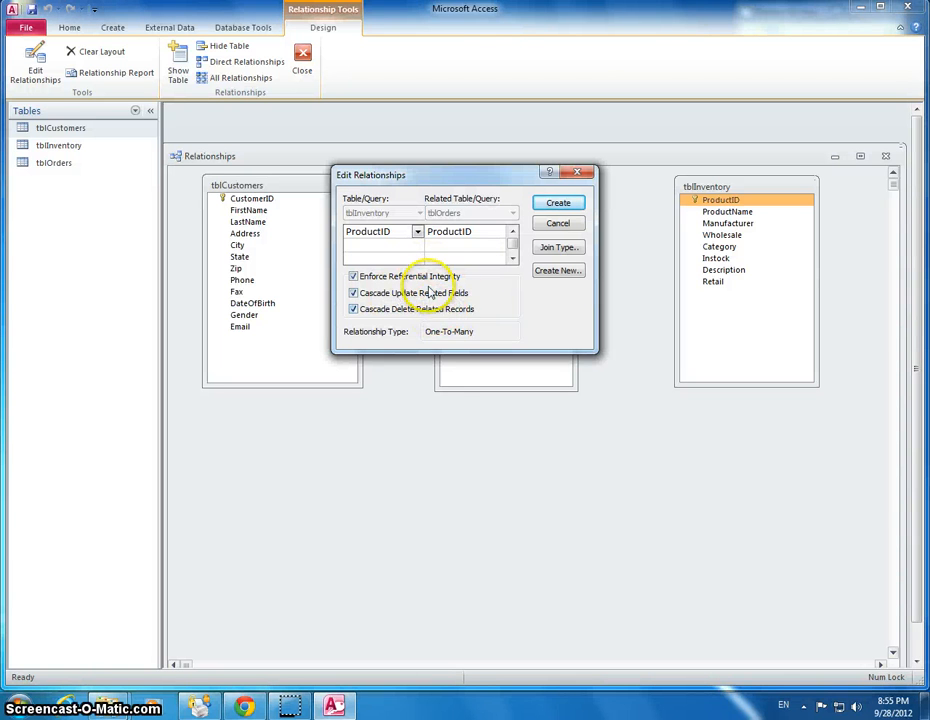
left_click(556, 202)
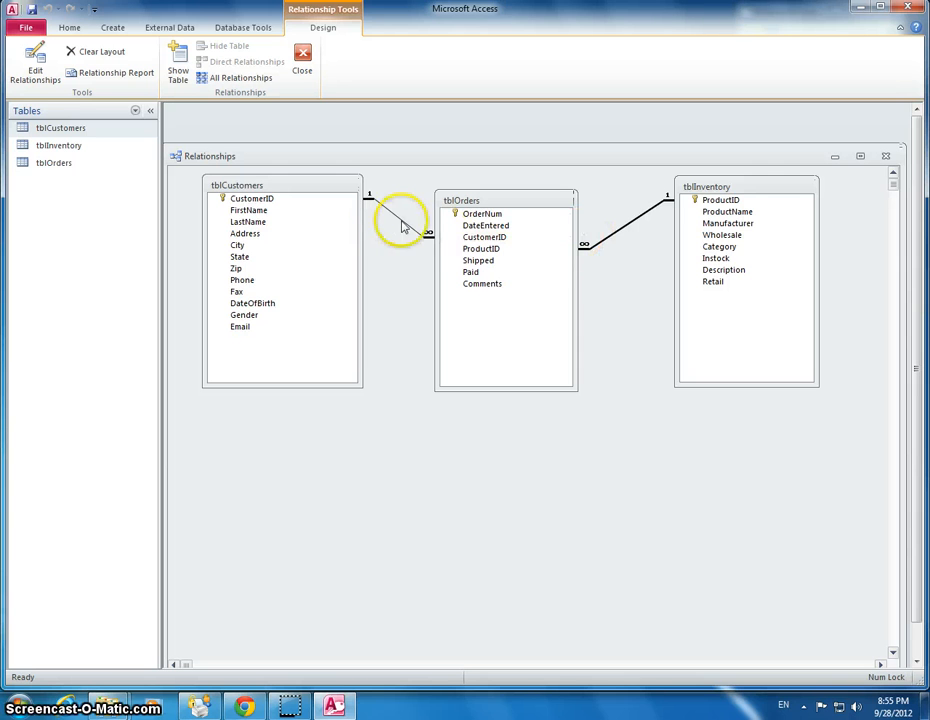
left_click(250, 198)
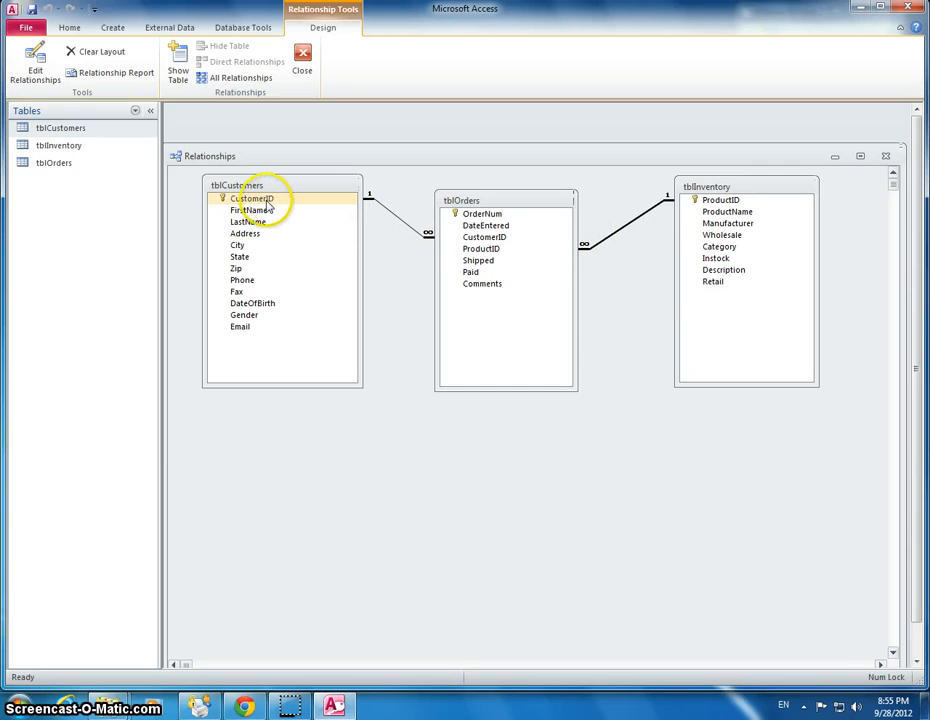
mouse_move(262, 208)
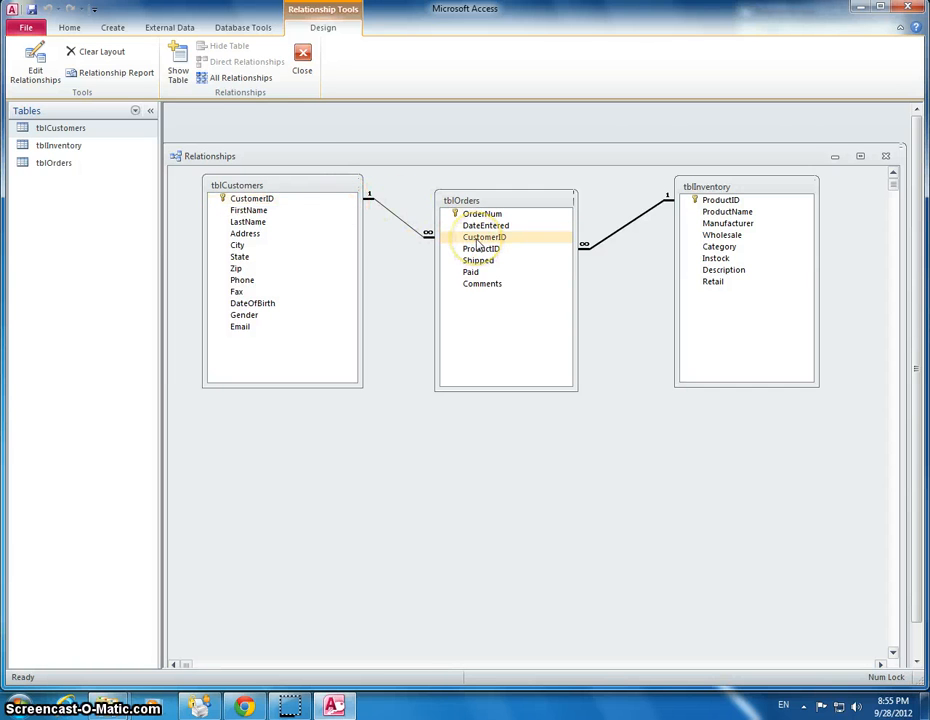
left_click(480, 212)
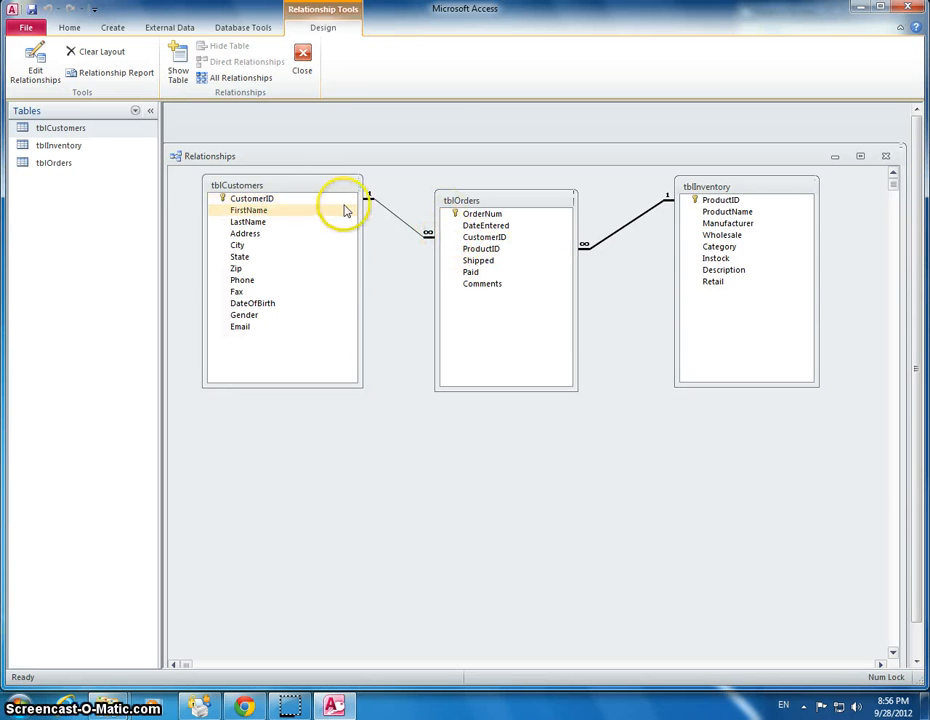
left_click(250, 198)
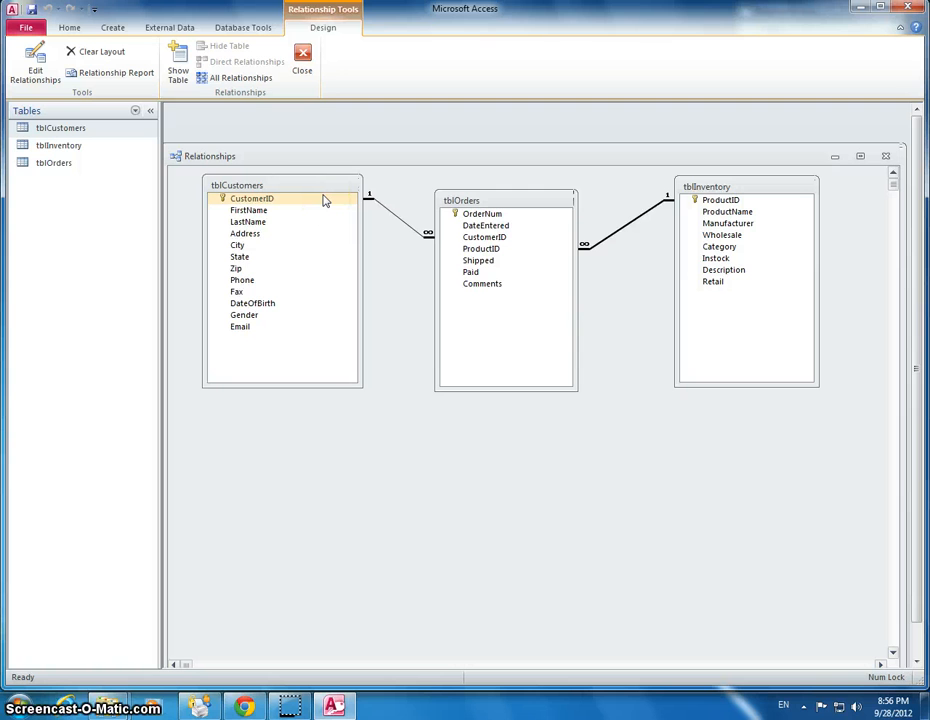
mouse_move(320, 202)
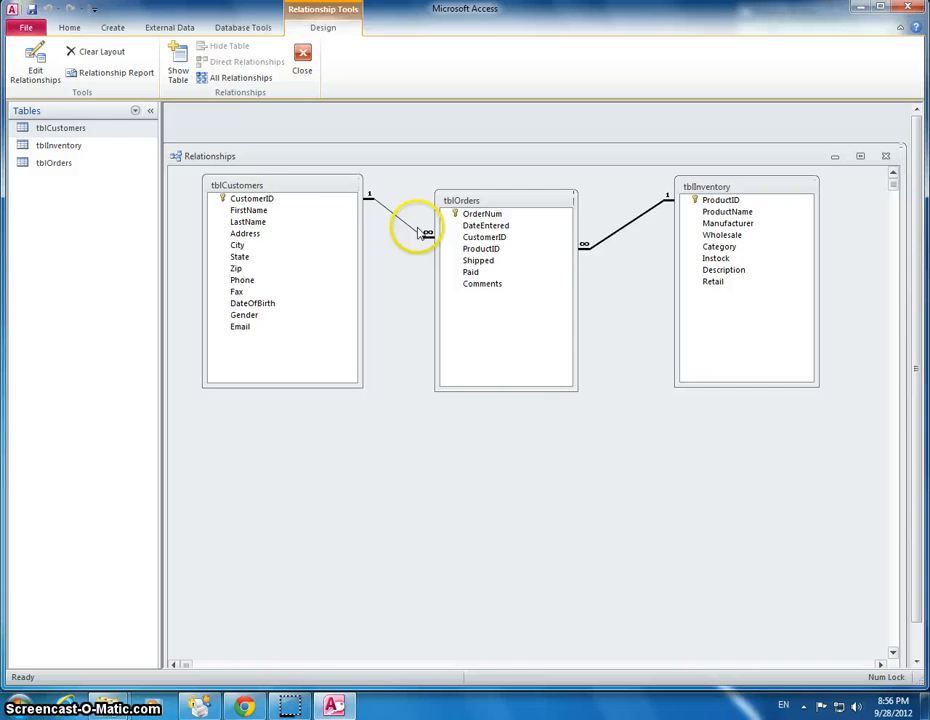
mouse_move(304, 168)
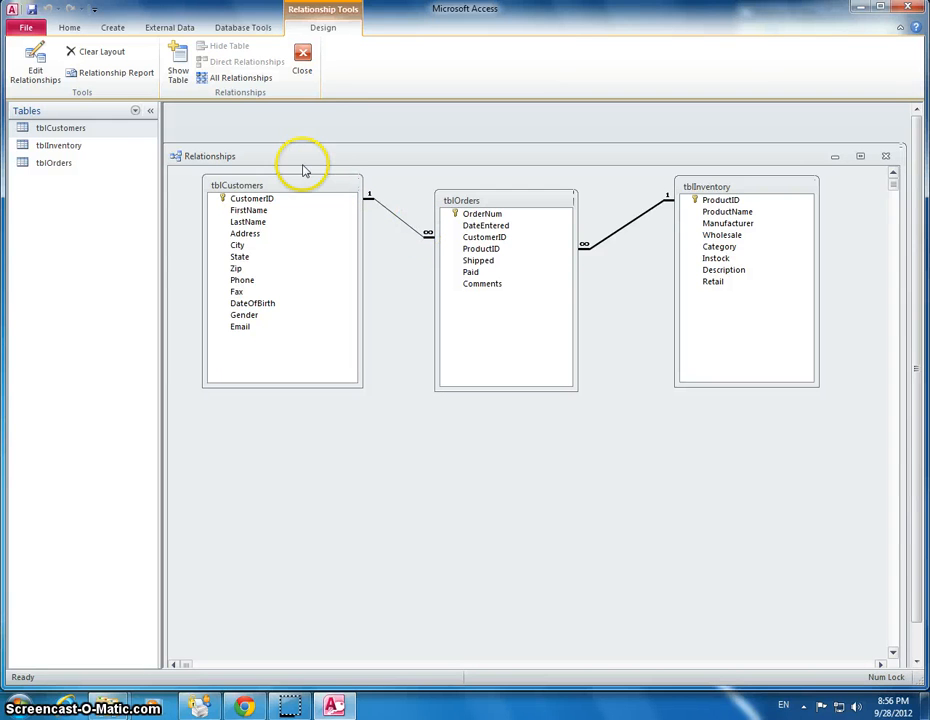